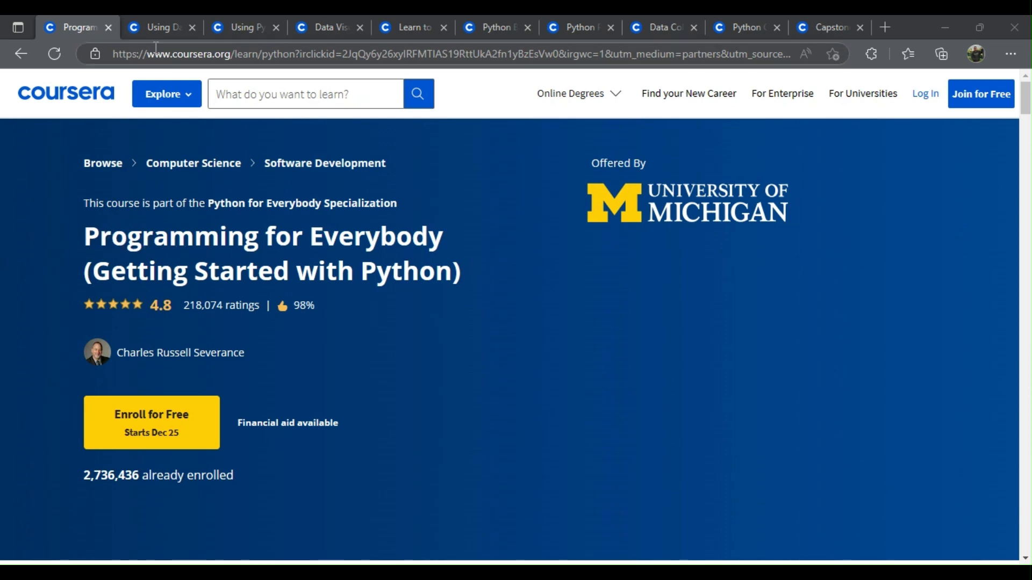
pyautogui.moveTo(527, 292)
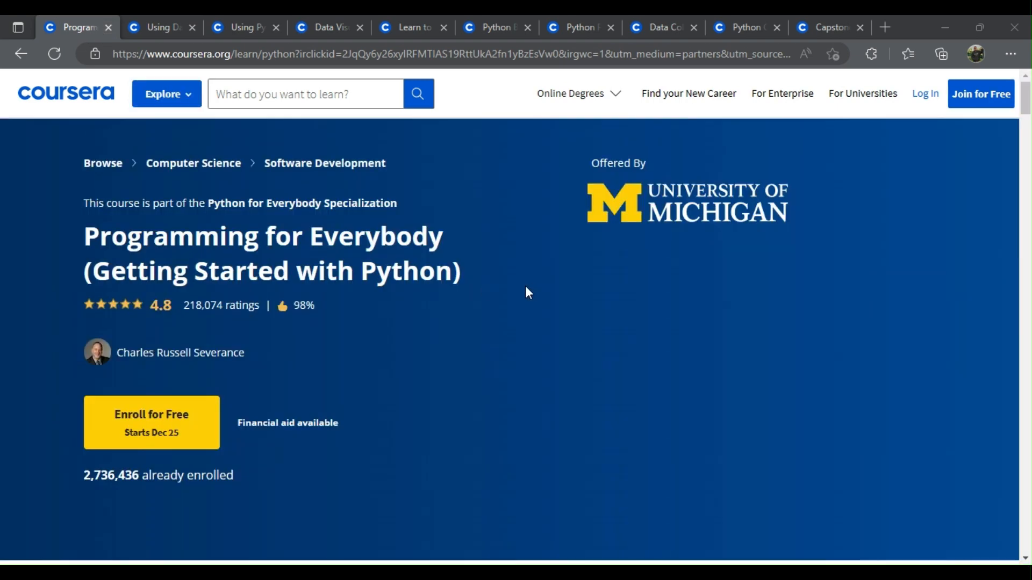
pyautogui.moveTo(243, 296)
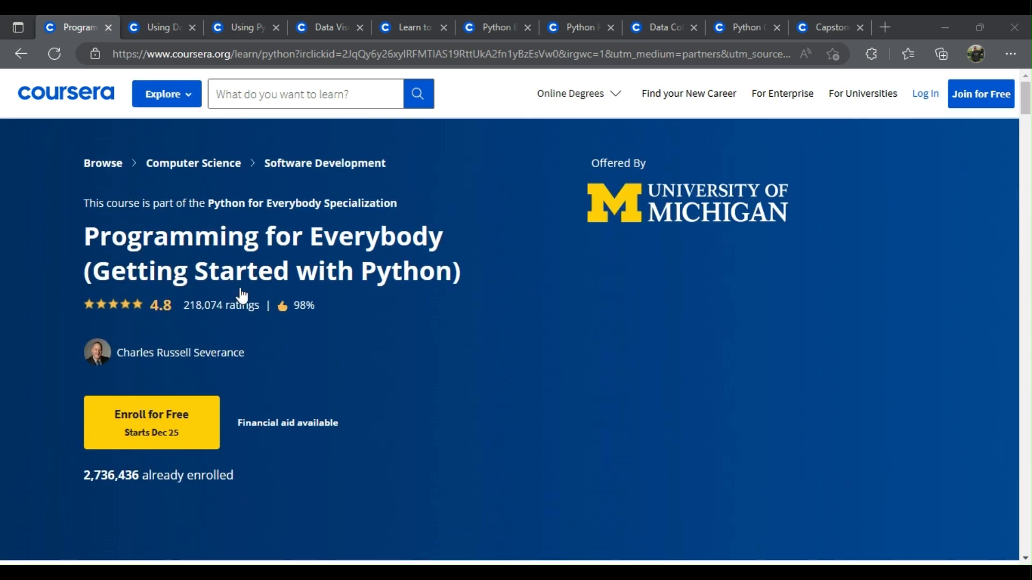
pyautogui.moveTo(85, 248)
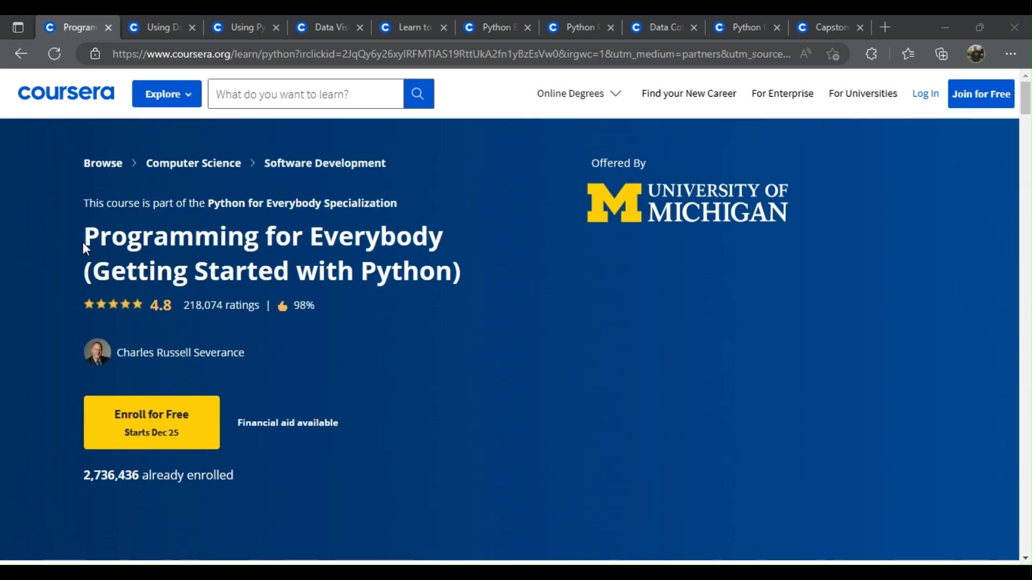
# - Scroll the Programming for Everybody page down to its What You Will Learn outcomes and skills
pyautogui.scroll(-3)
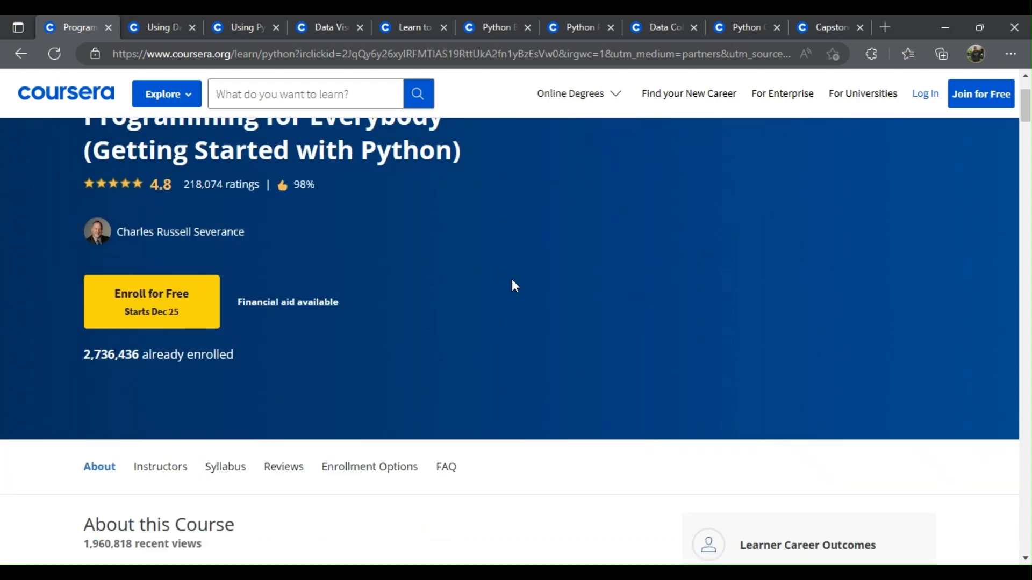
pyautogui.scroll(-3)
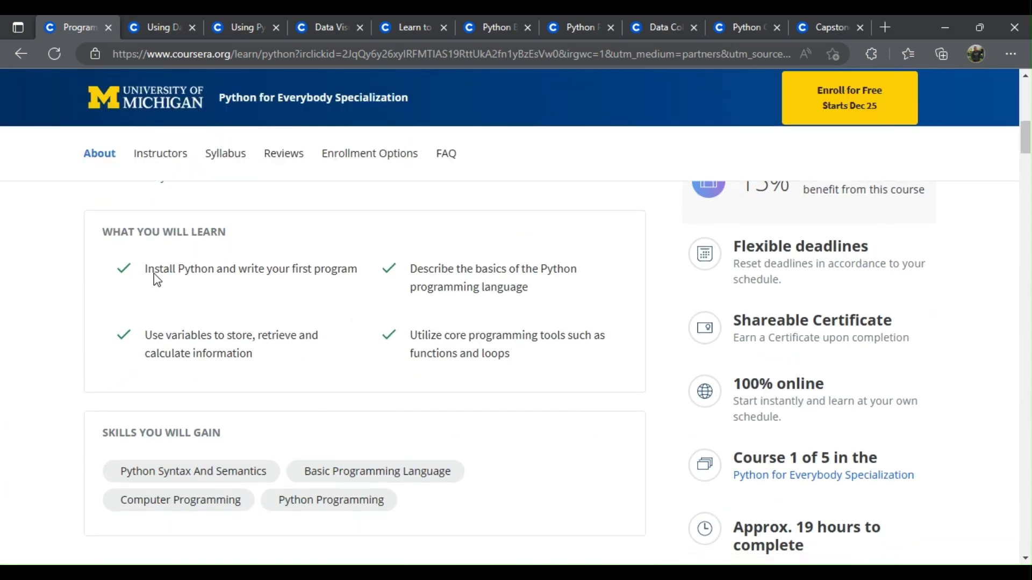
pyautogui.moveTo(355, 286)
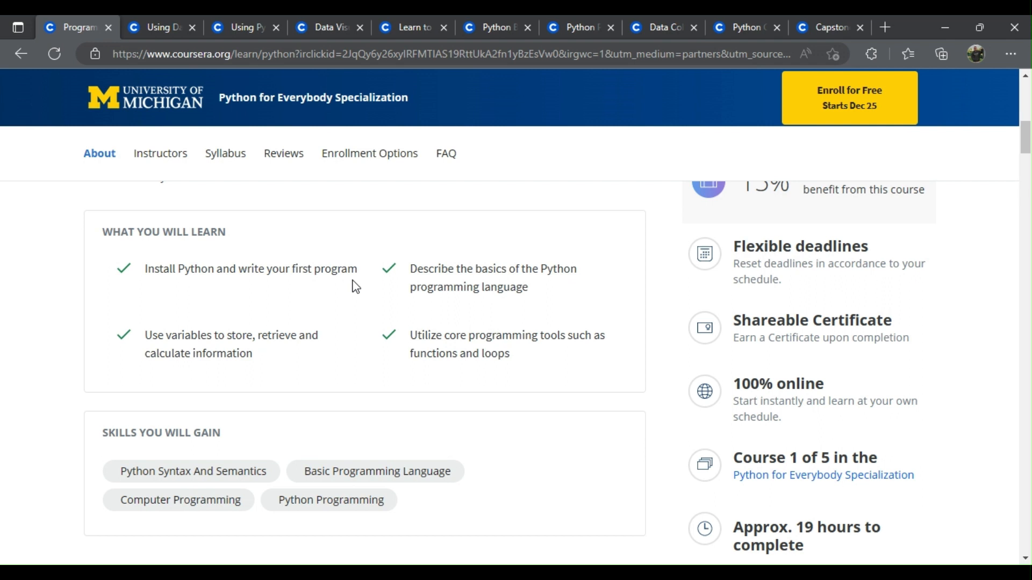
pyautogui.moveTo(249, 349)
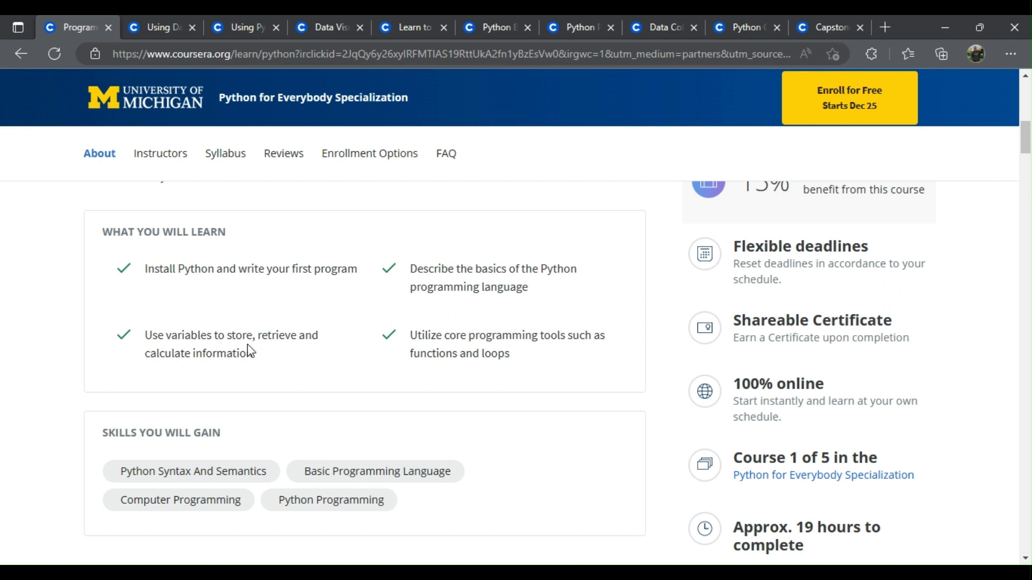
pyautogui.moveTo(299, 352)
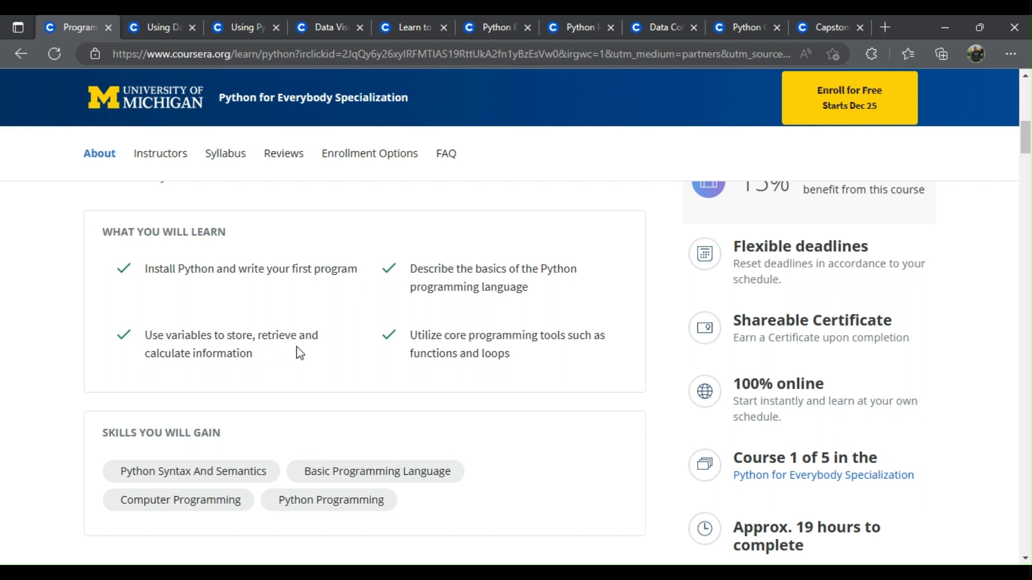
pyautogui.moveTo(407, 279)
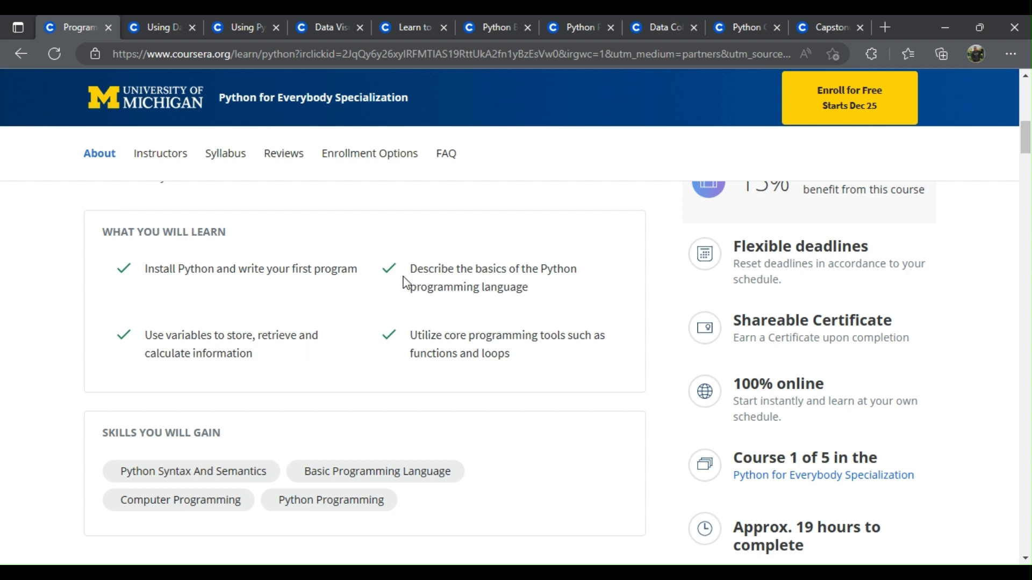
pyautogui.moveTo(441, 314)
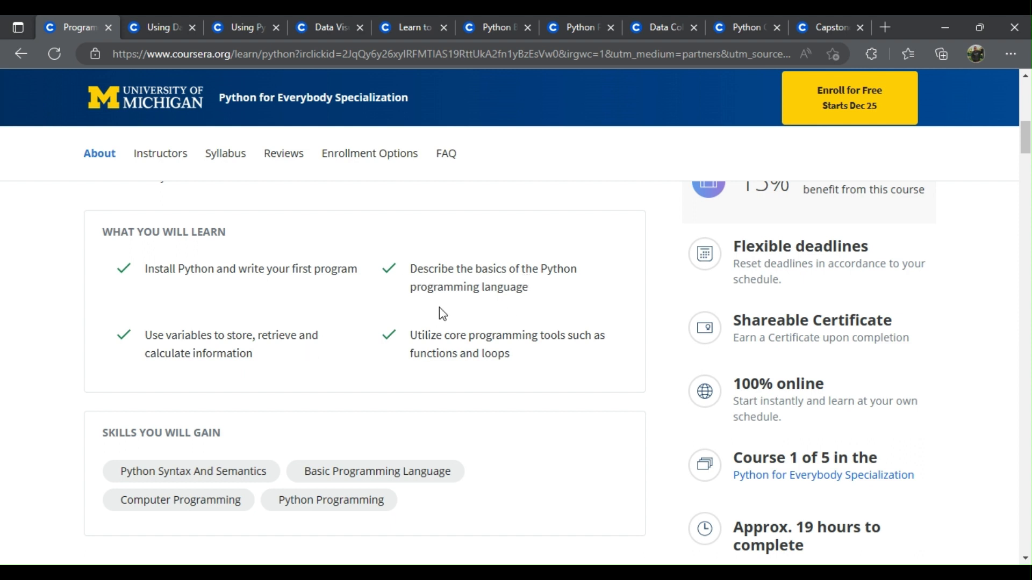
pyautogui.moveTo(411, 356)
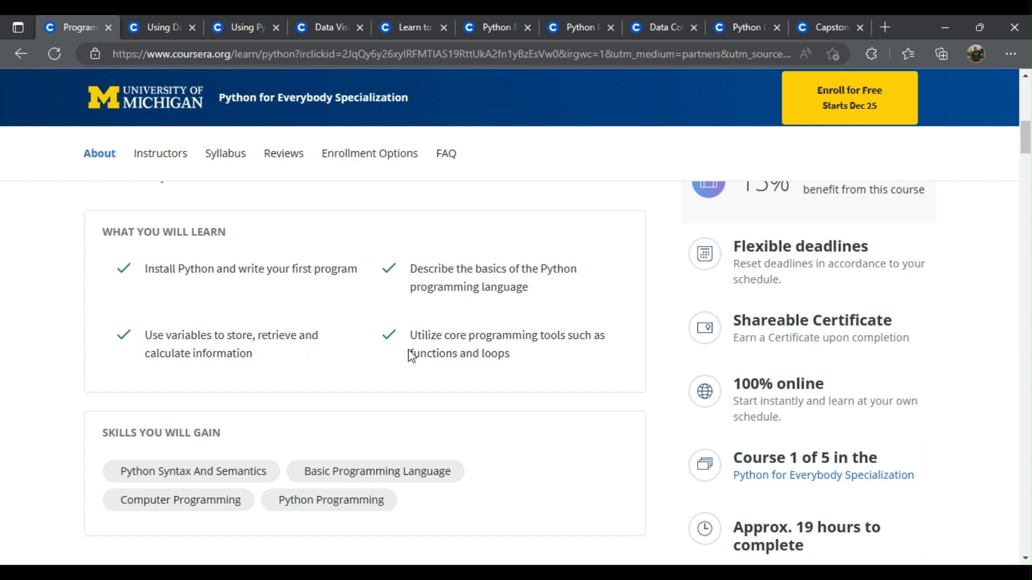
pyautogui.moveTo(594, 354)
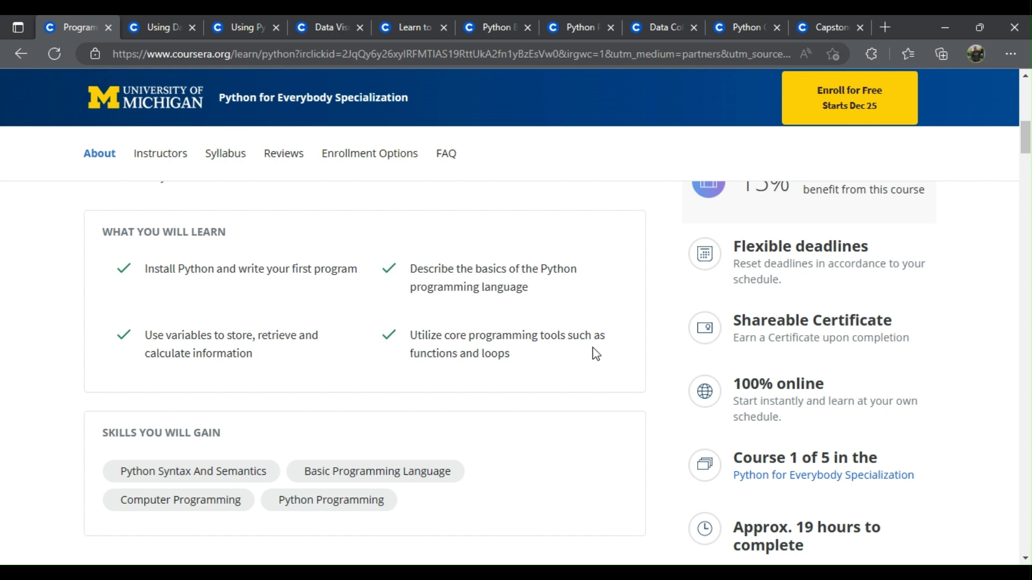
pyautogui.moveTo(164, 44)
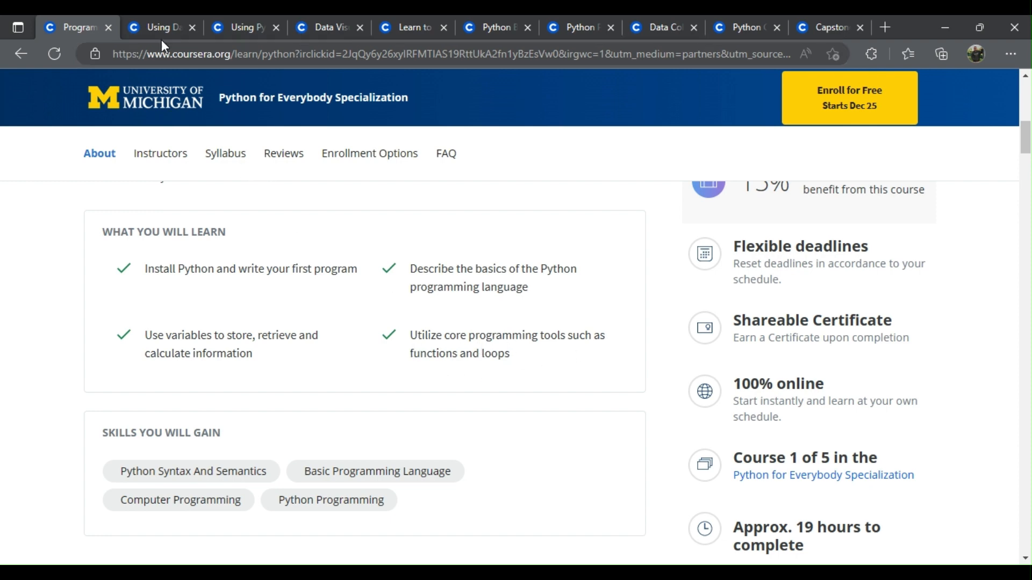
# - Switch to the Using Databases with Python tab and scroll to its learning outcomes and skills
pyautogui.click(158, 27)
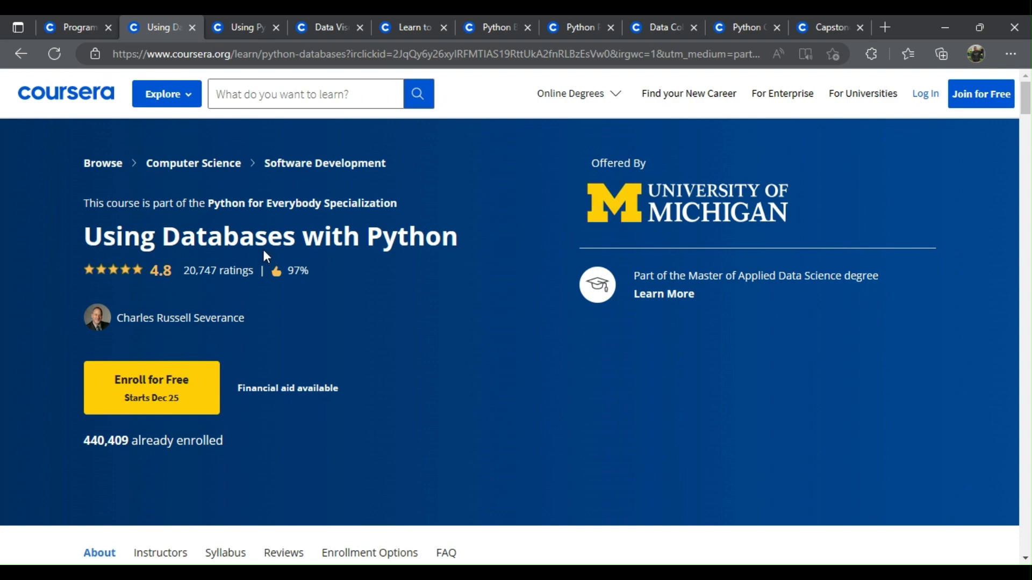
pyautogui.scroll(-3)
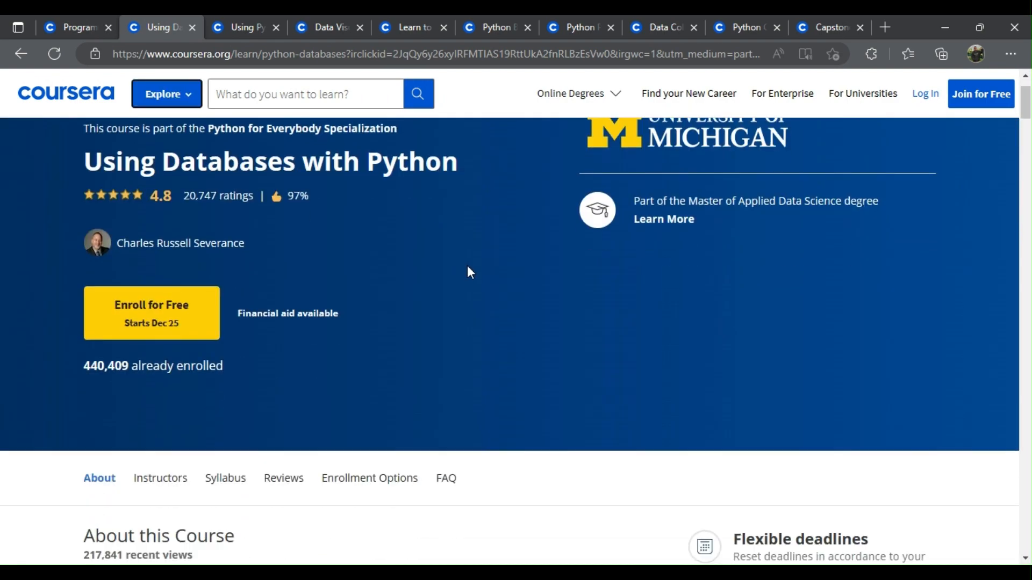
pyautogui.scroll(-3)
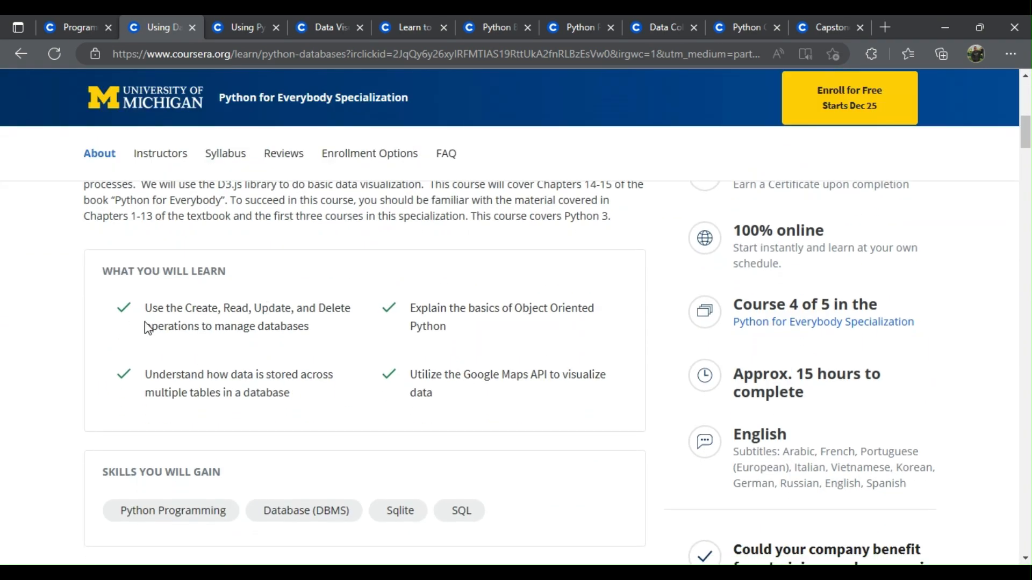
pyautogui.moveTo(280, 322)
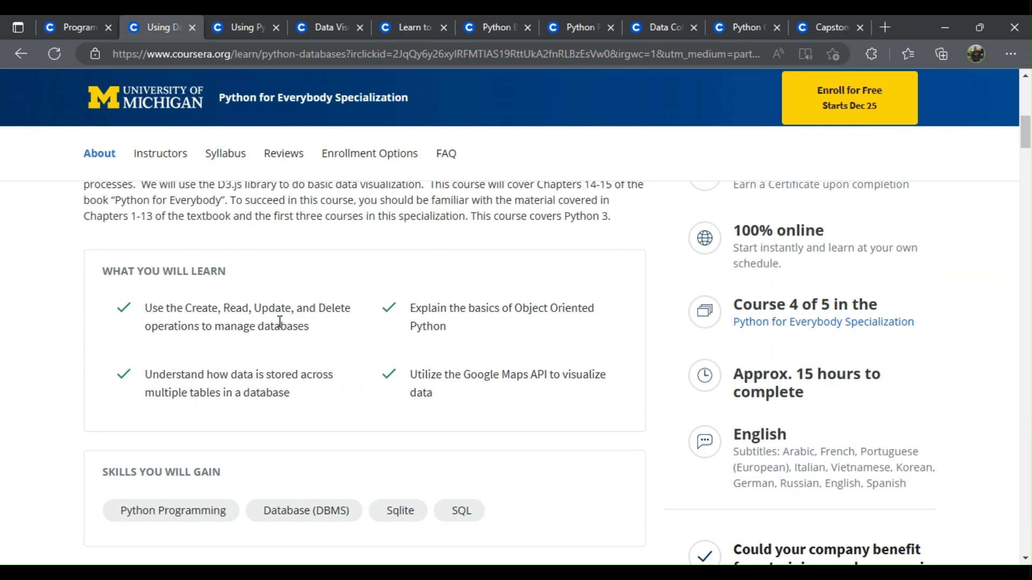
pyautogui.moveTo(264, 348)
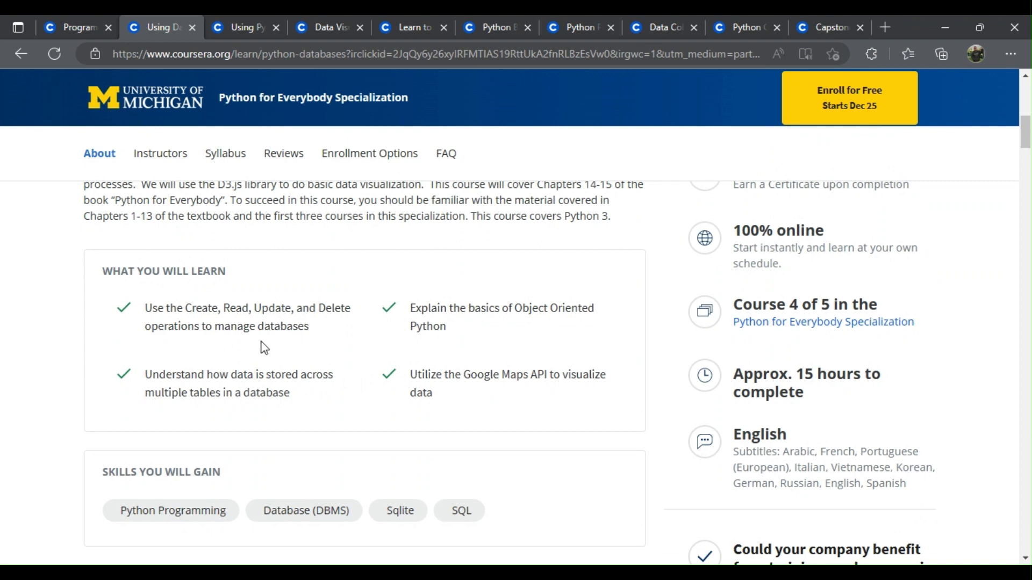
pyautogui.moveTo(152, 387)
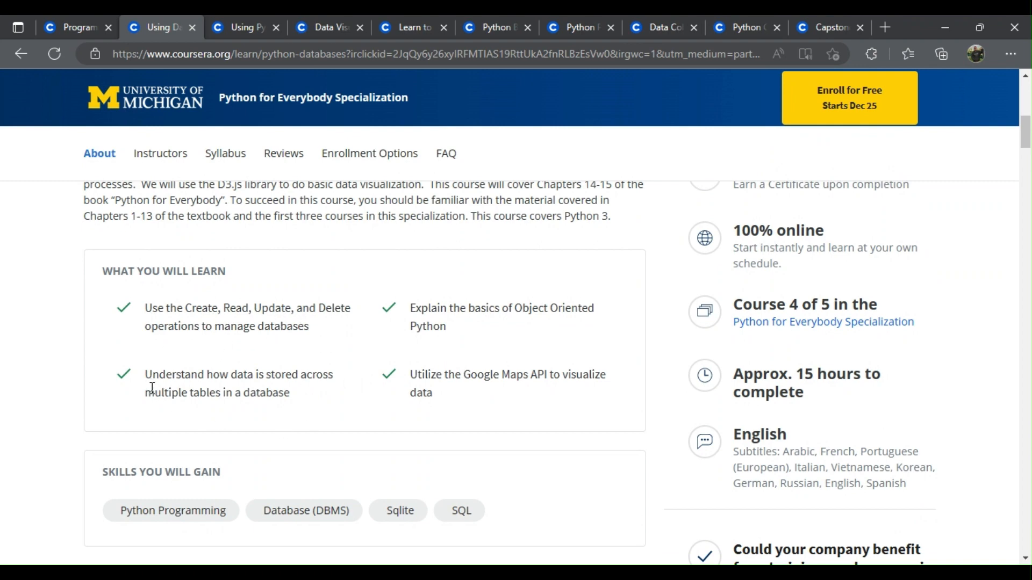
pyautogui.moveTo(337, 400)
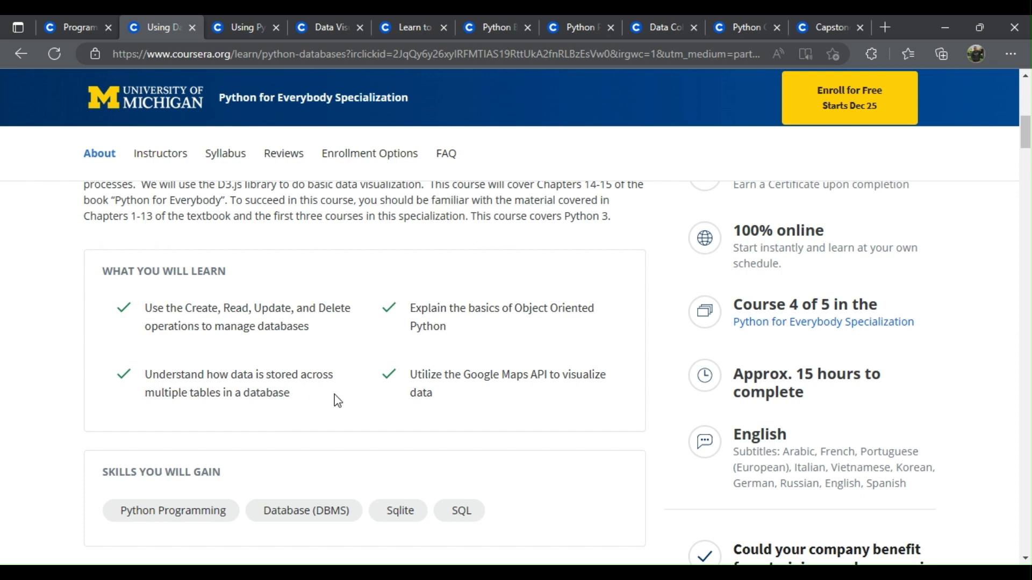
pyautogui.moveTo(388, 369)
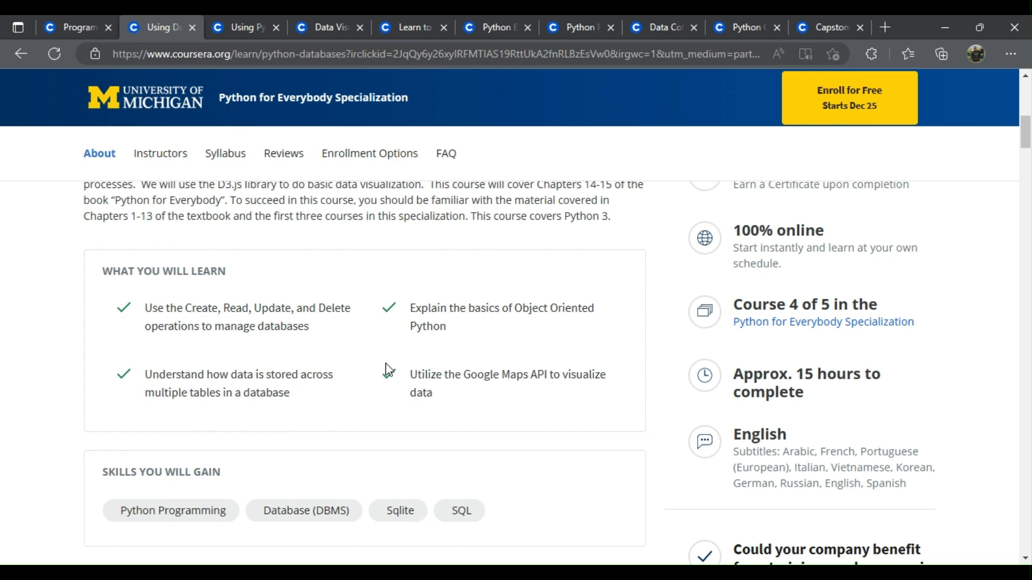
pyautogui.moveTo(551, 327)
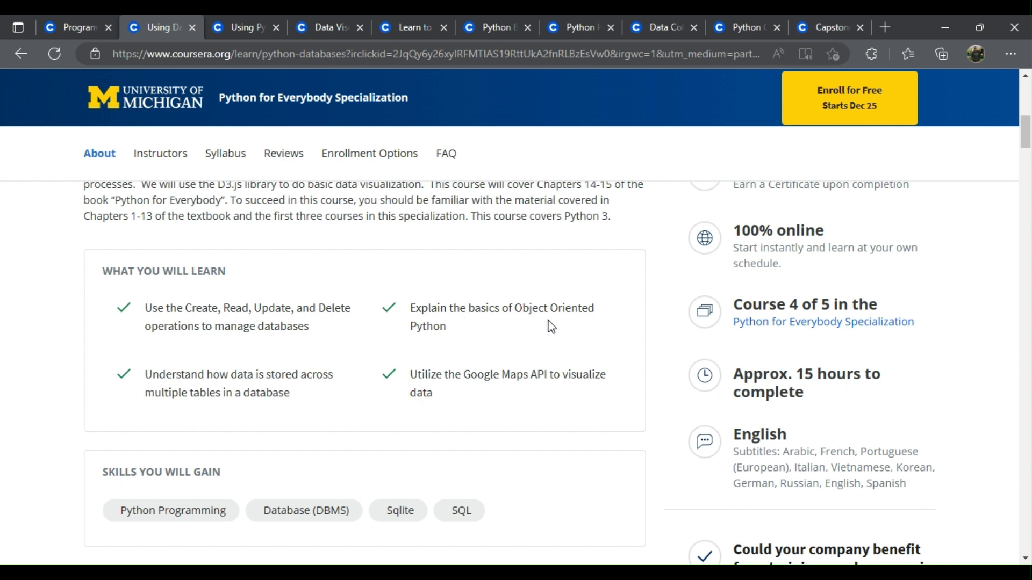
pyautogui.moveTo(452, 361)
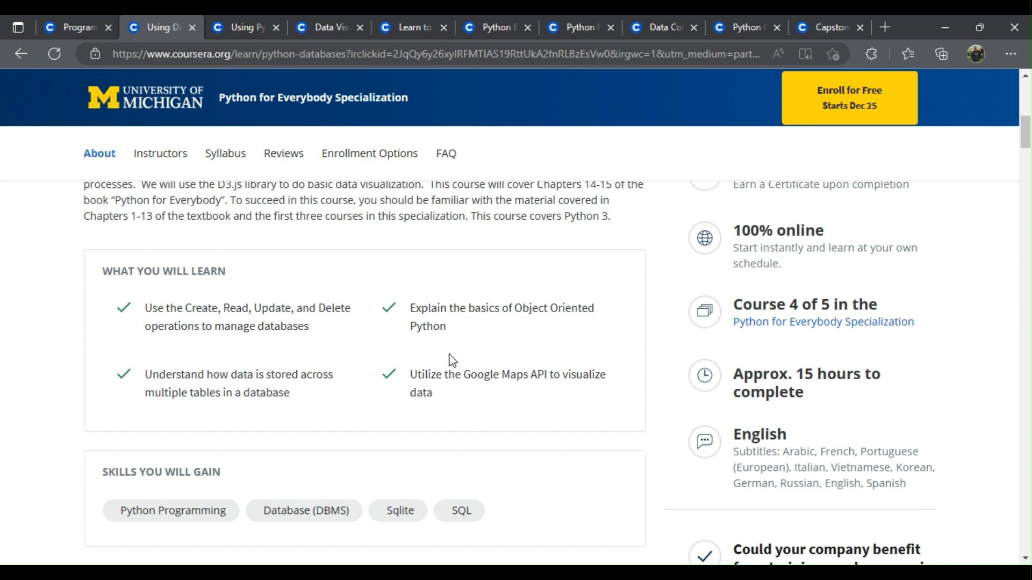
pyautogui.moveTo(571, 395)
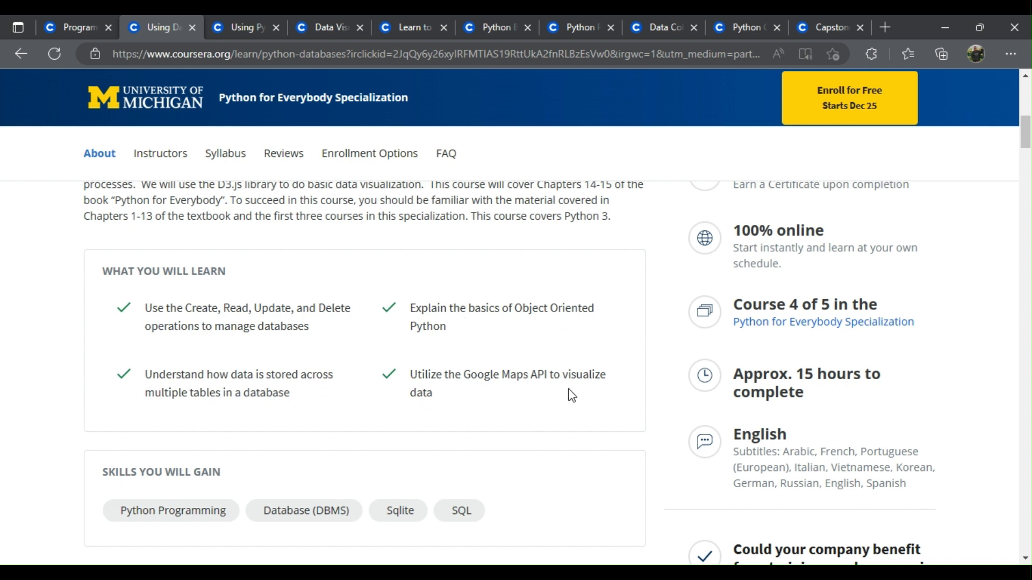
pyautogui.moveTo(245, 27)
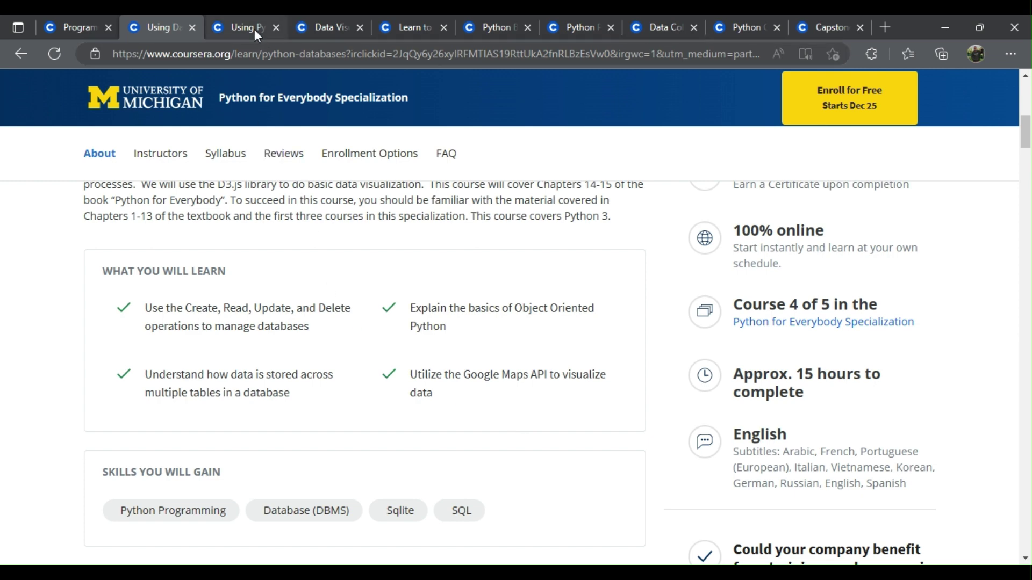
# - Switch to the Using Python to Access Web Data tab and scroll to What You Will Learn
pyautogui.click(244, 27)
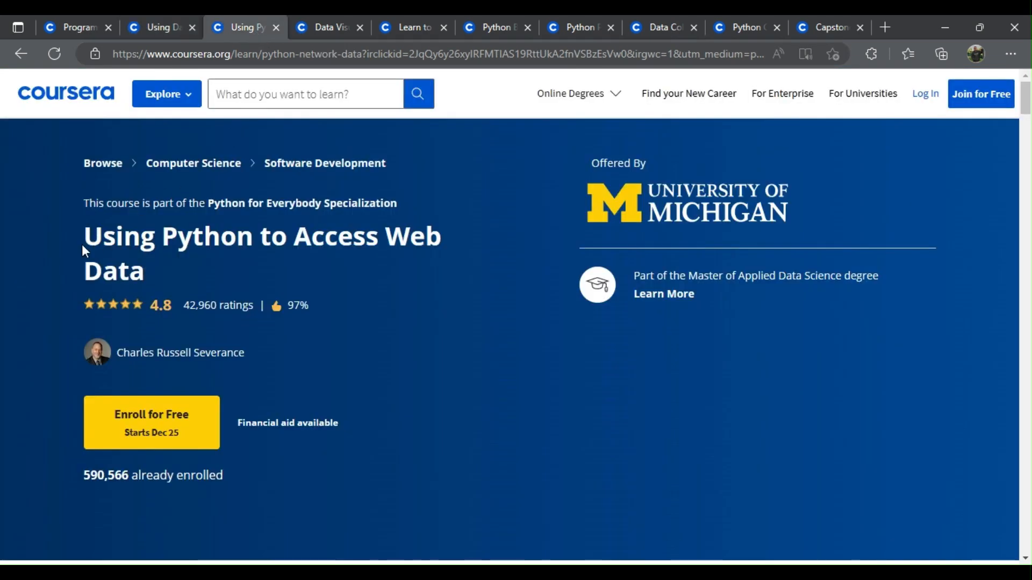
pyautogui.scroll(-3)
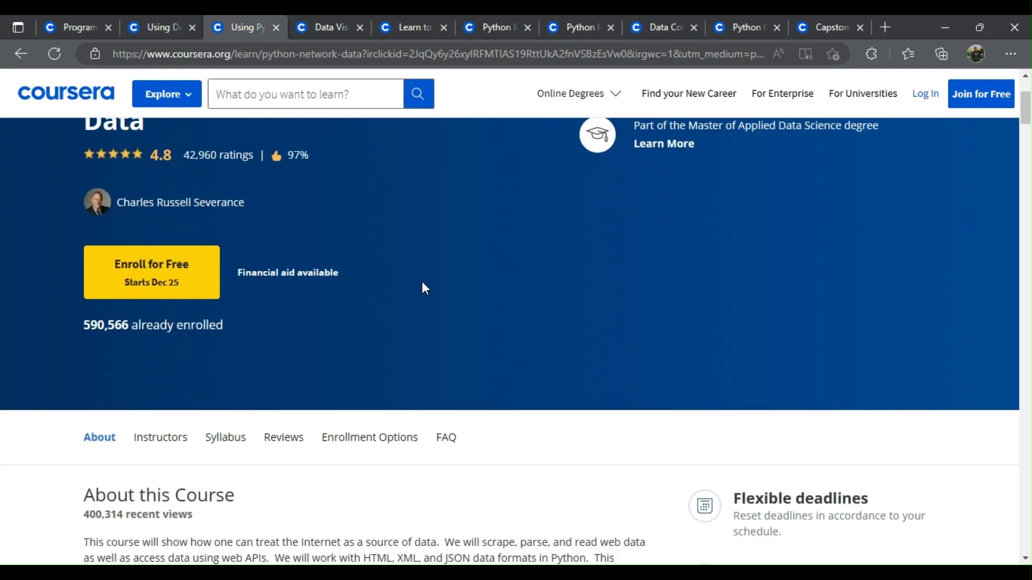
pyautogui.scroll(-3)
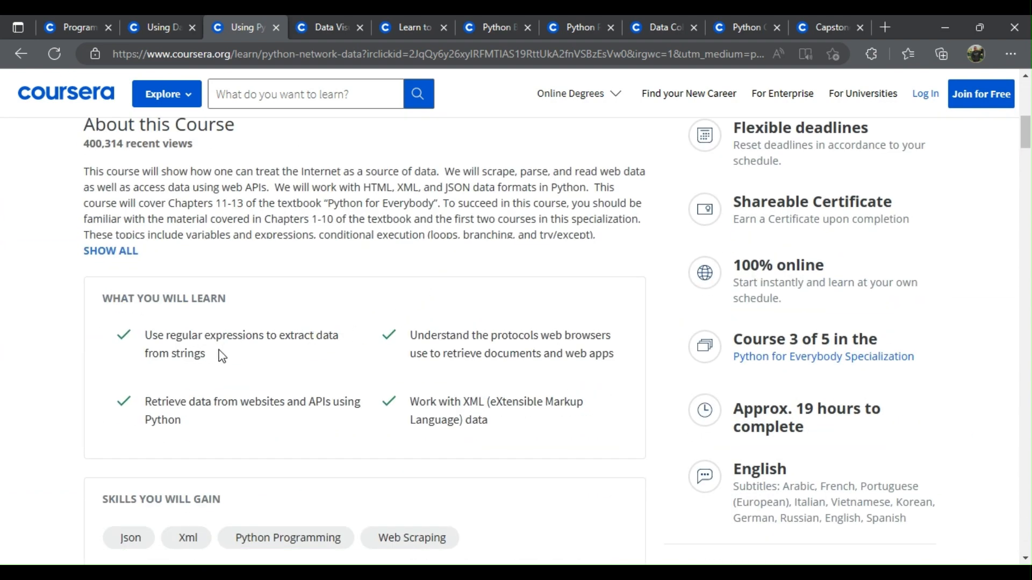
pyautogui.moveTo(352, 355)
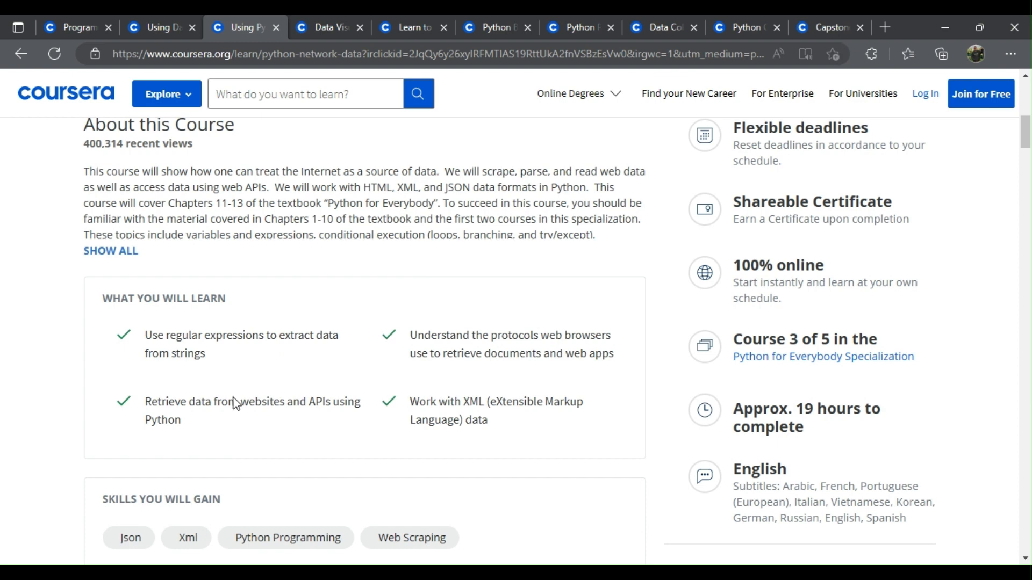
pyautogui.moveTo(282, 409)
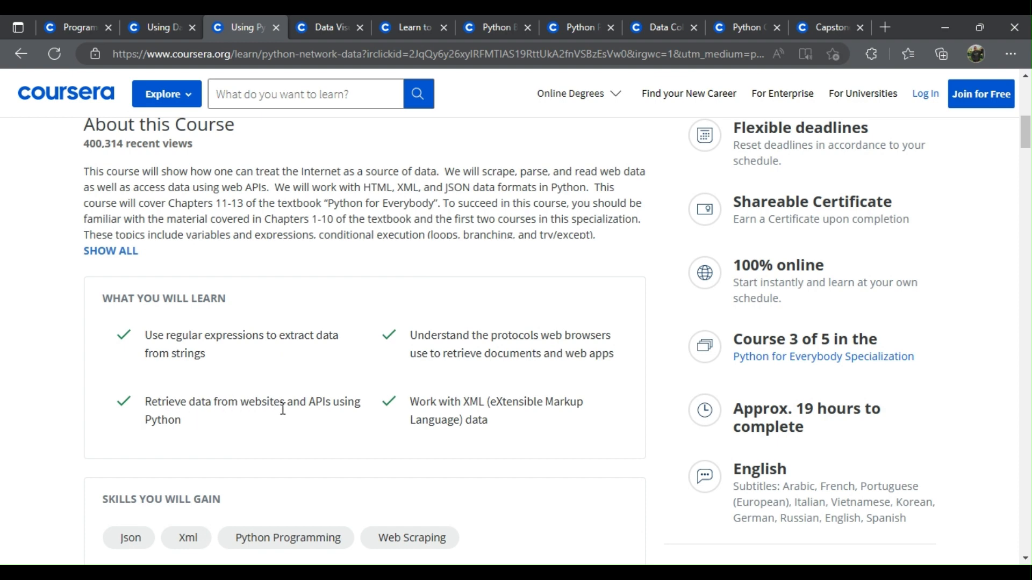
pyautogui.moveTo(222, 433)
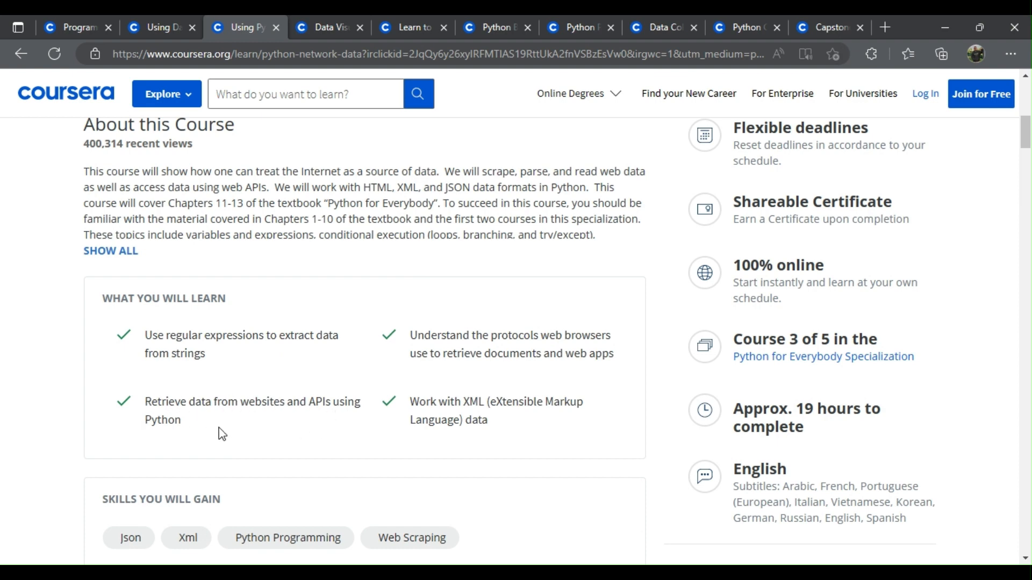
pyautogui.moveTo(583, 349)
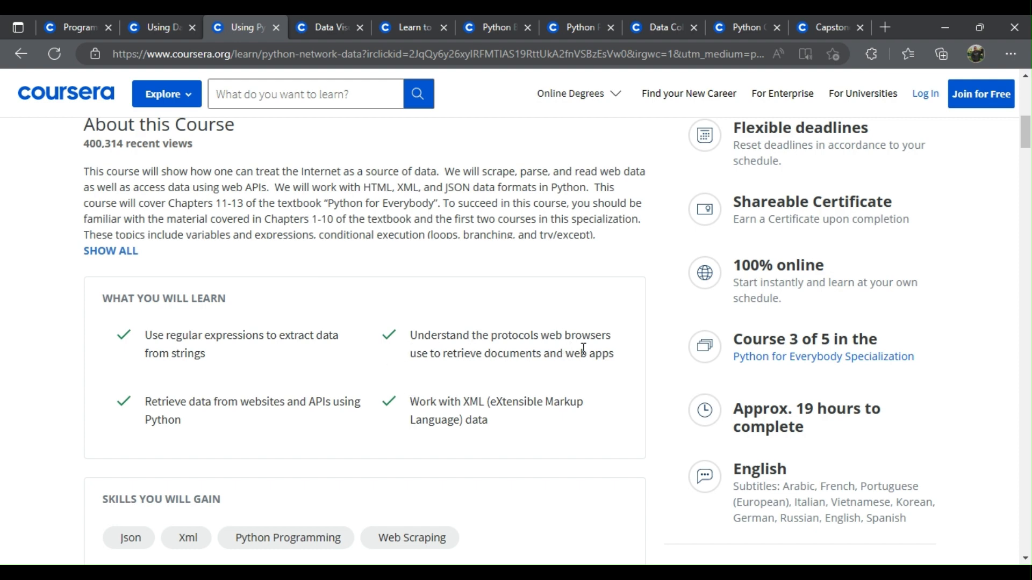
pyautogui.moveTo(592, 376)
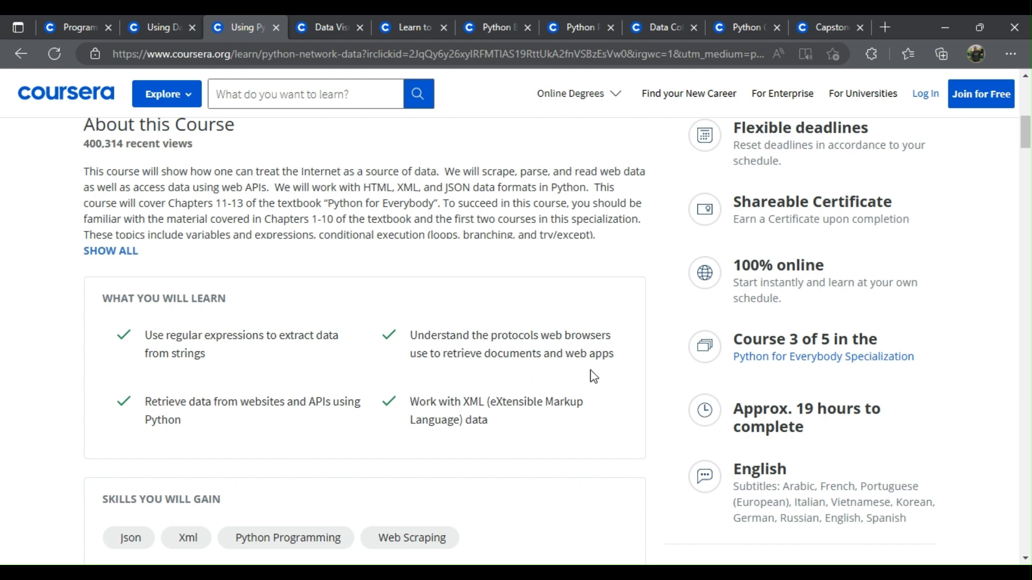
pyautogui.moveTo(505, 443)
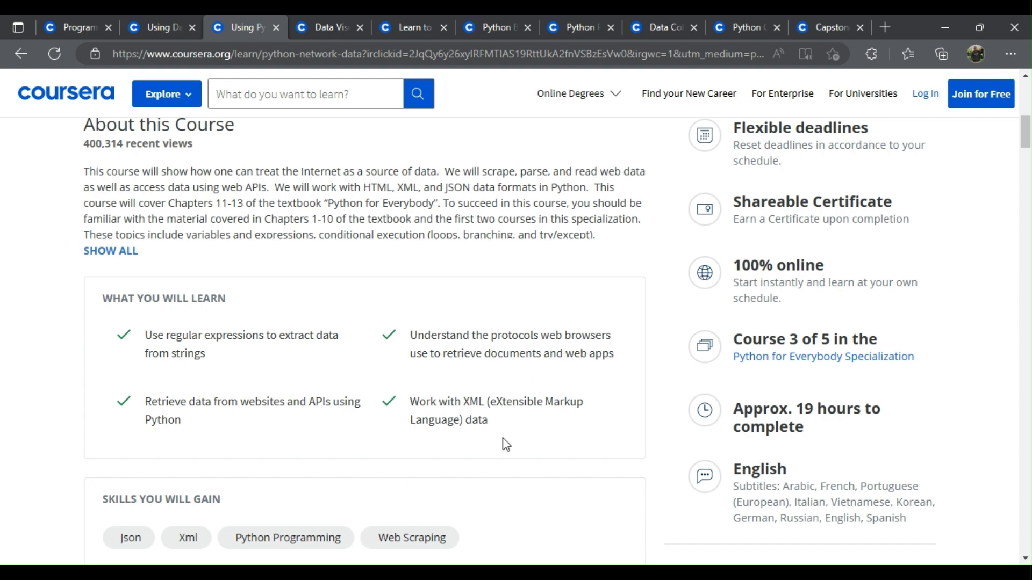
pyautogui.moveTo(502, 421)
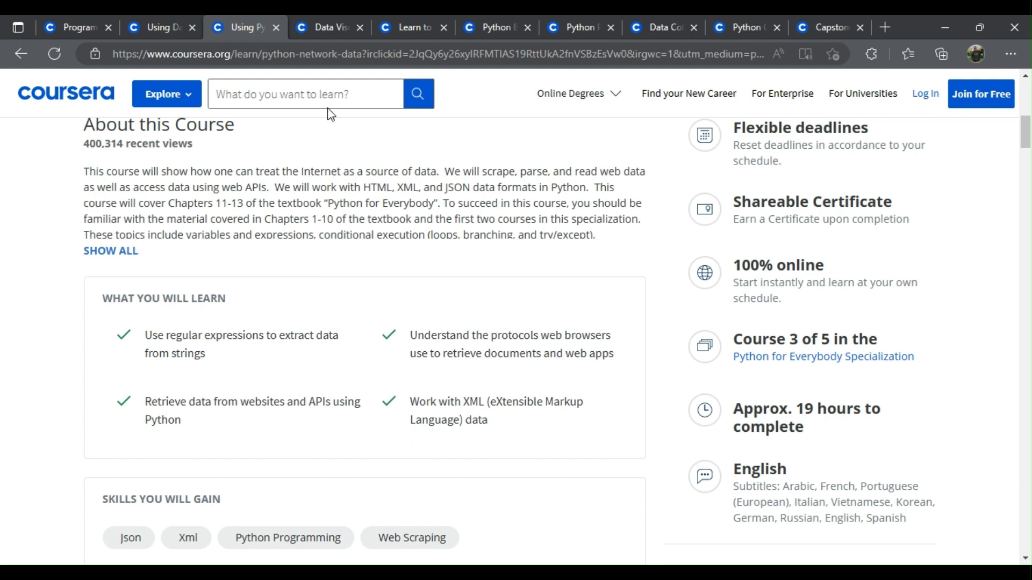
# - Switch to IBM's Data Visualization with Python tab and scroll to its What You Will Learn box
pyautogui.click(327, 27)
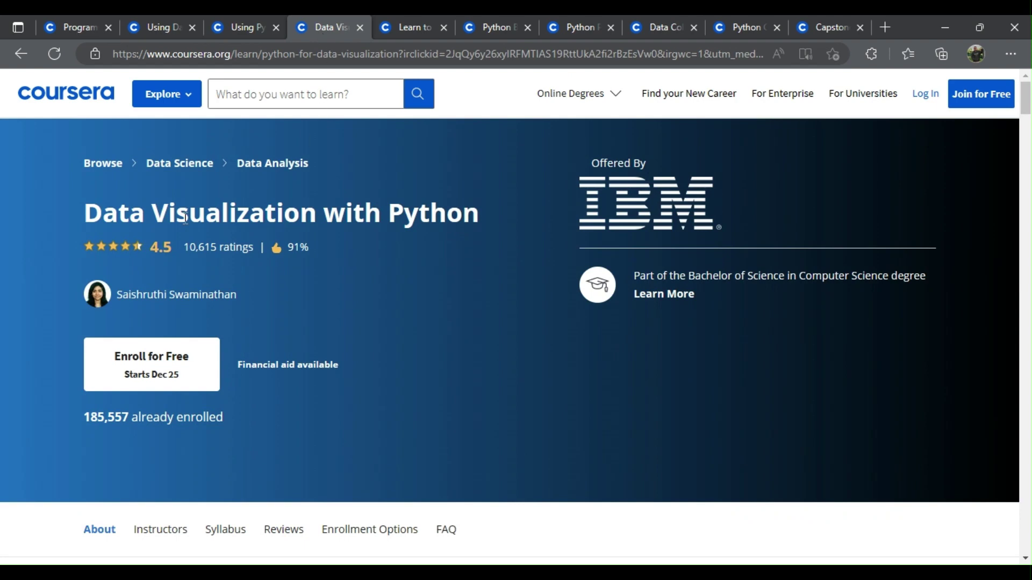
pyautogui.moveTo(407, 238)
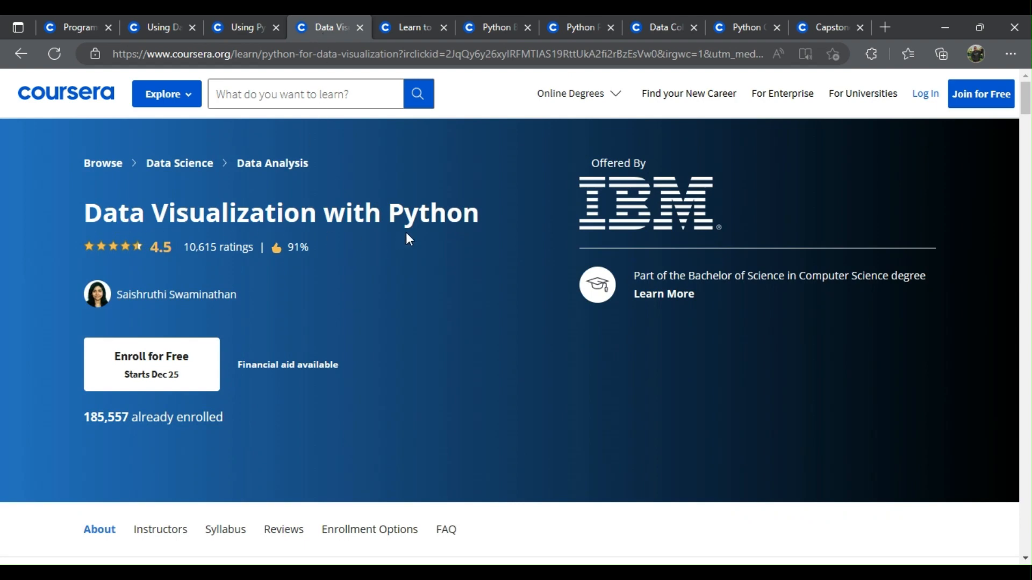
pyautogui.scroll(-3)
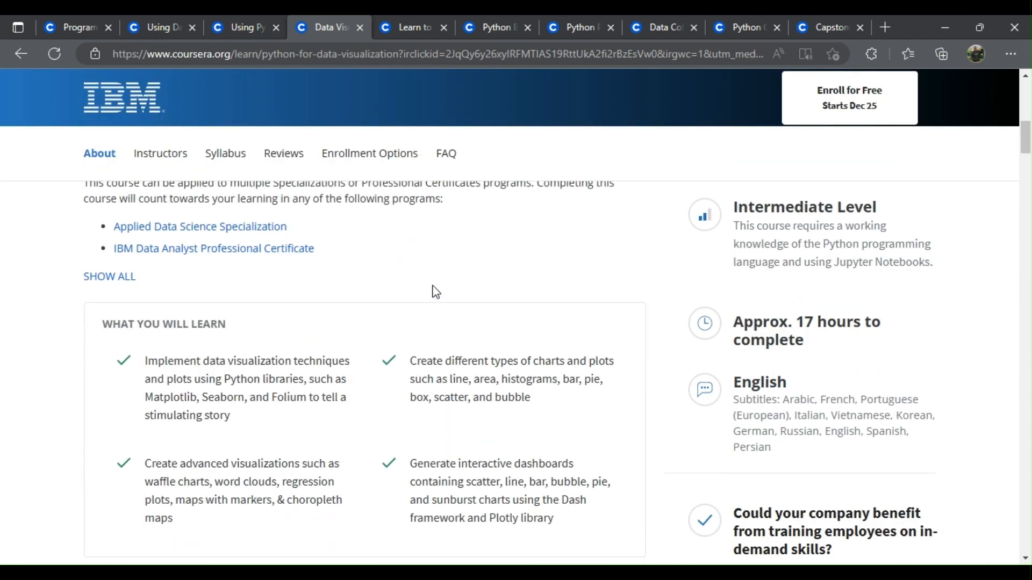
pyautogui.moveTo(302, 382)
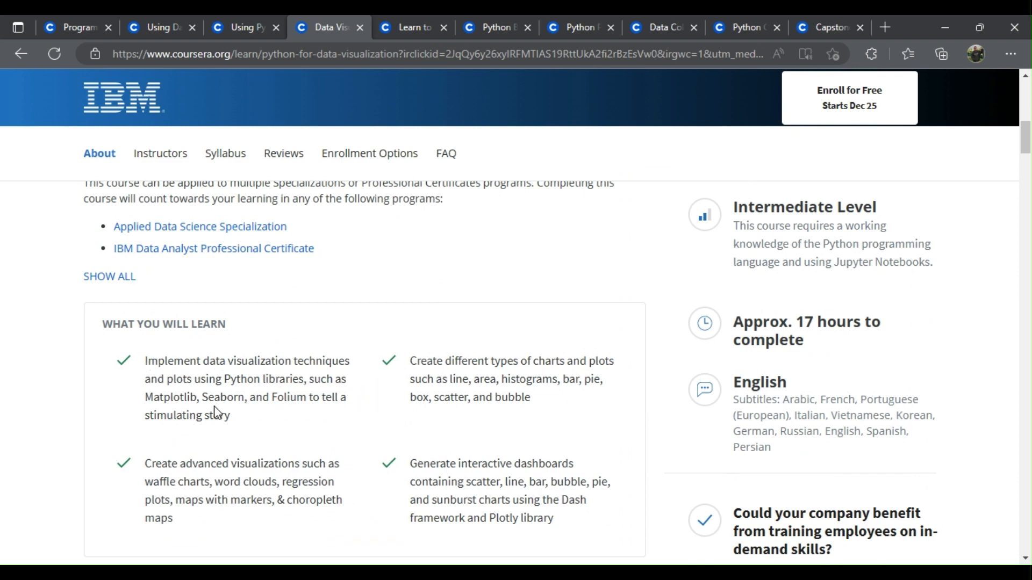
pyautogui.moveTo(302, 414)
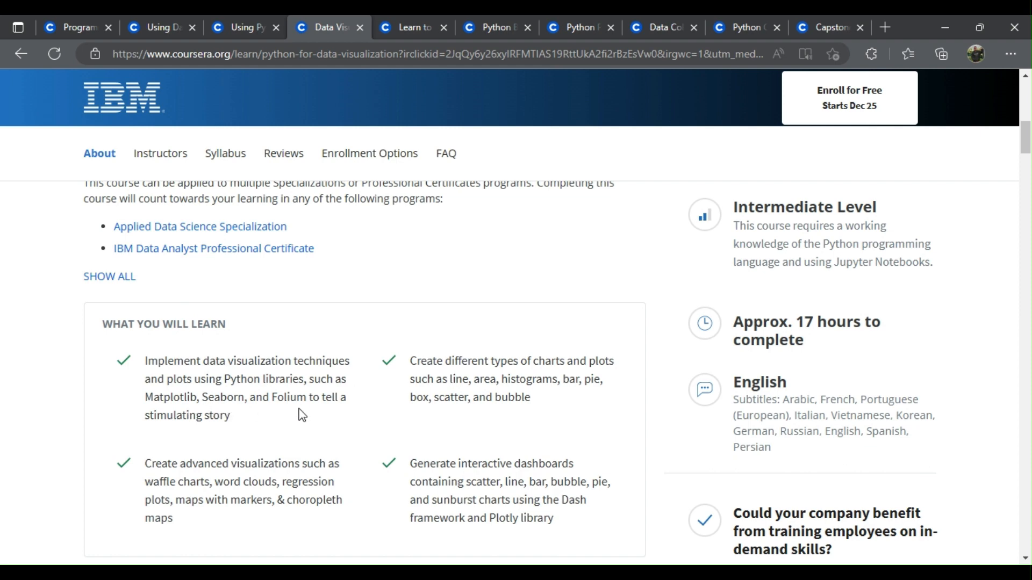
pyautogui.moveTo(284, 417)
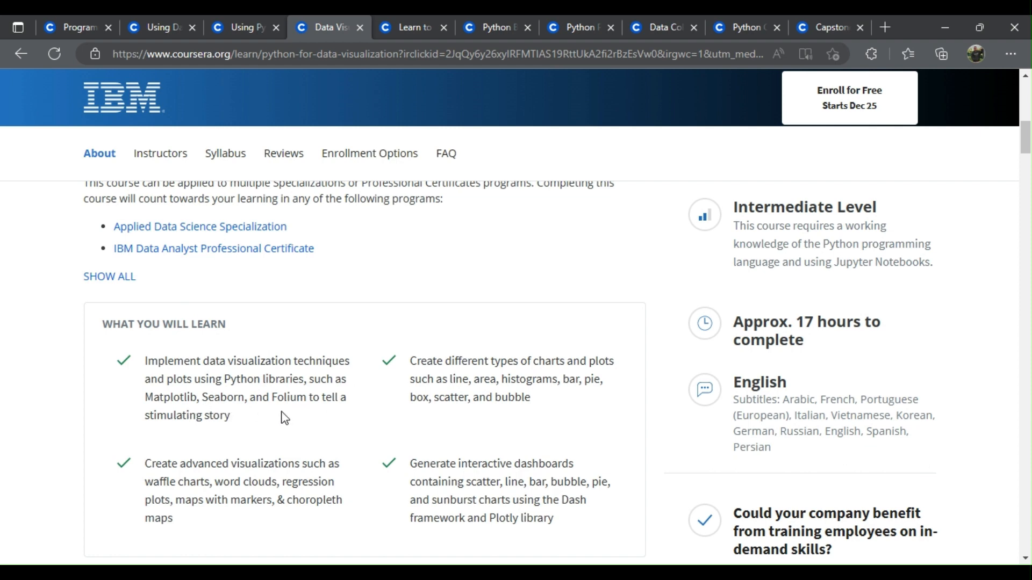
pyautogui.scroll(-3)
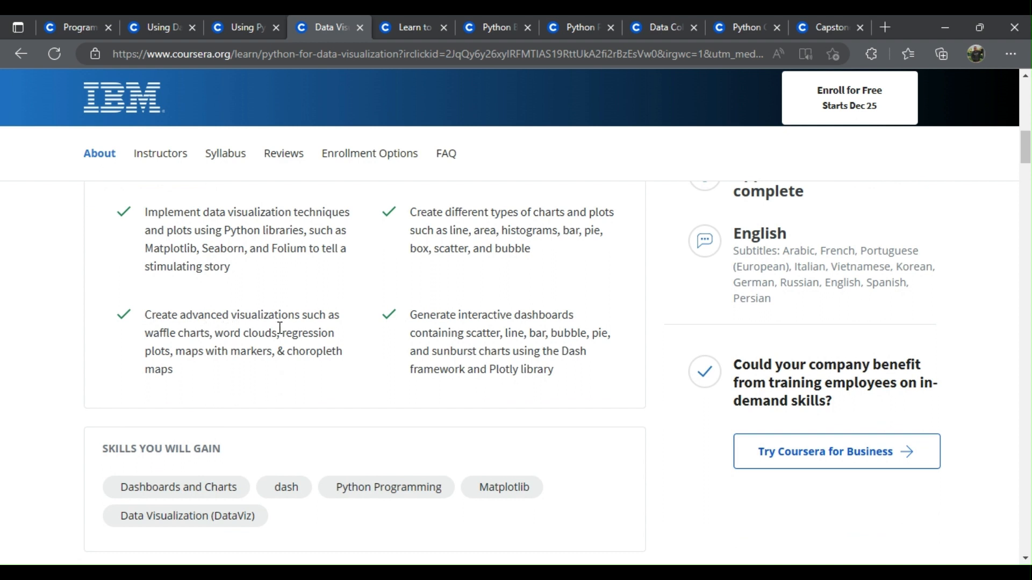
pyautogui.moveTo(191, 347)
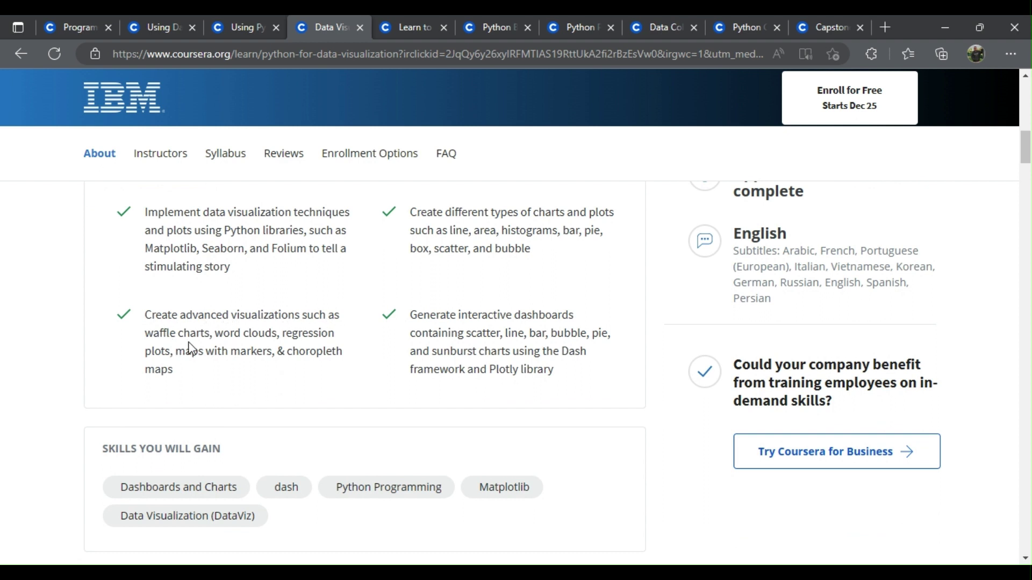
pyautogui.moveTo(296, 349)
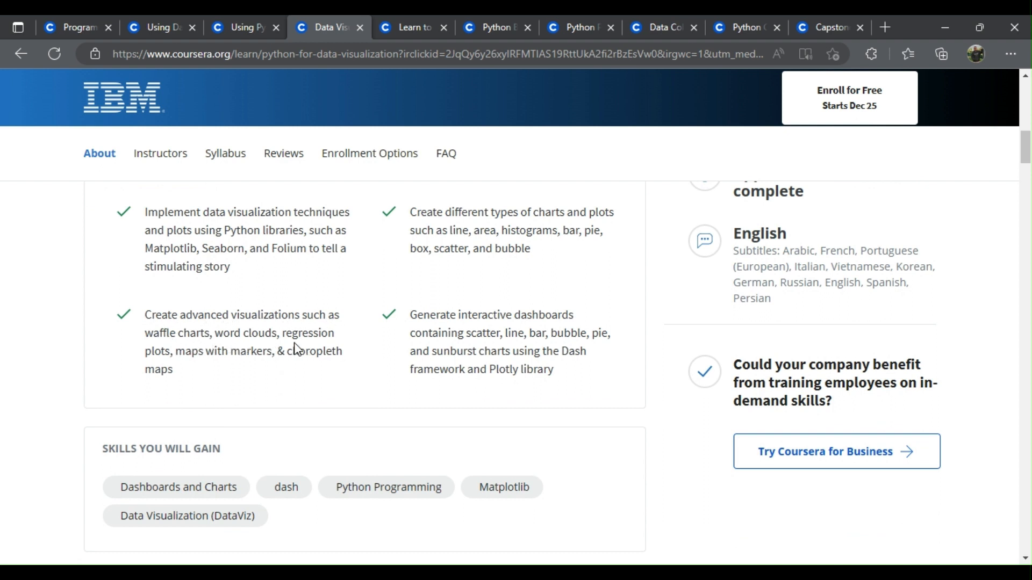
pyautogui.moveTo(275, 373)
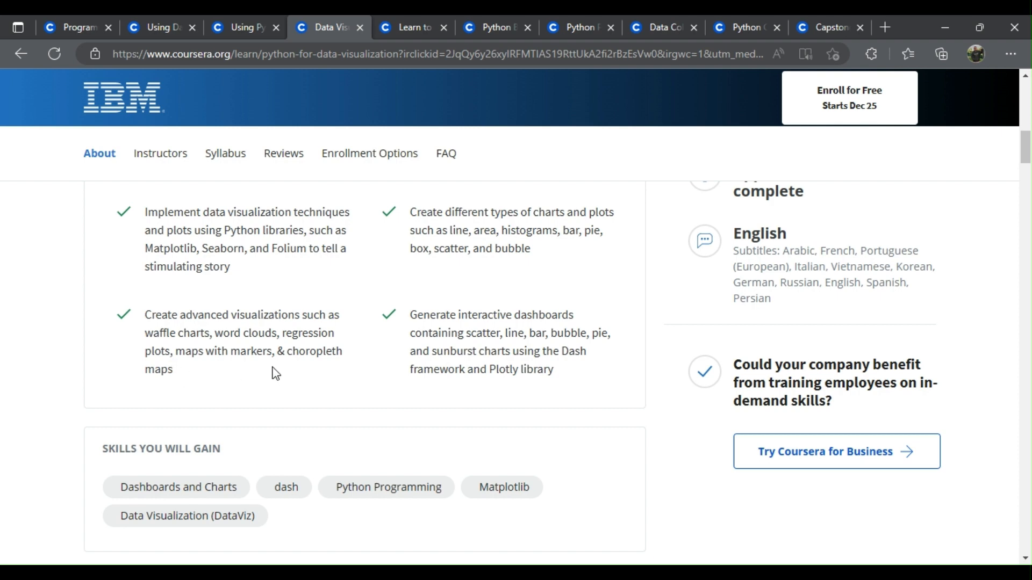
pyautogui.scroll(3)
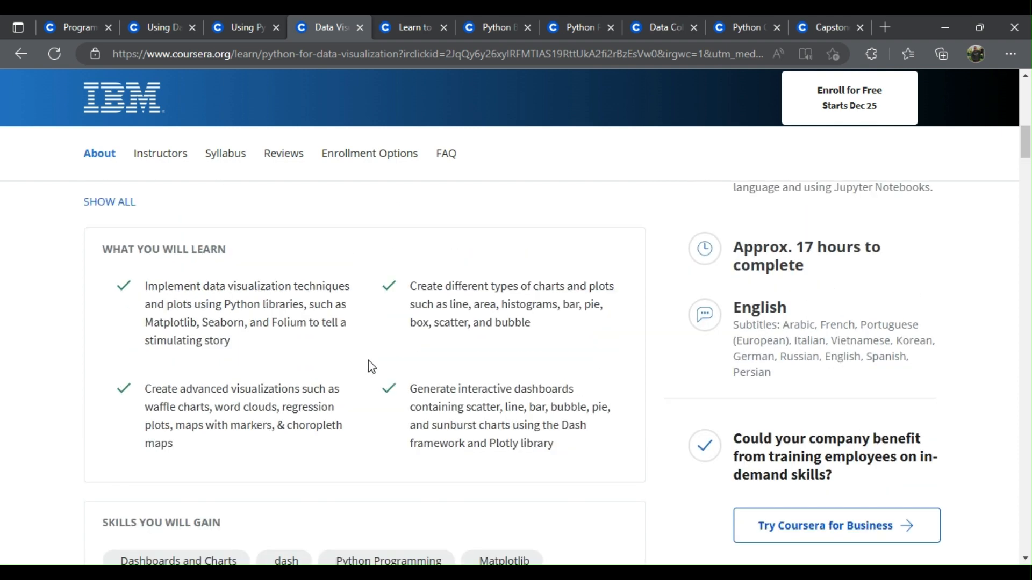
pyautogui.moveTo(593, 299)
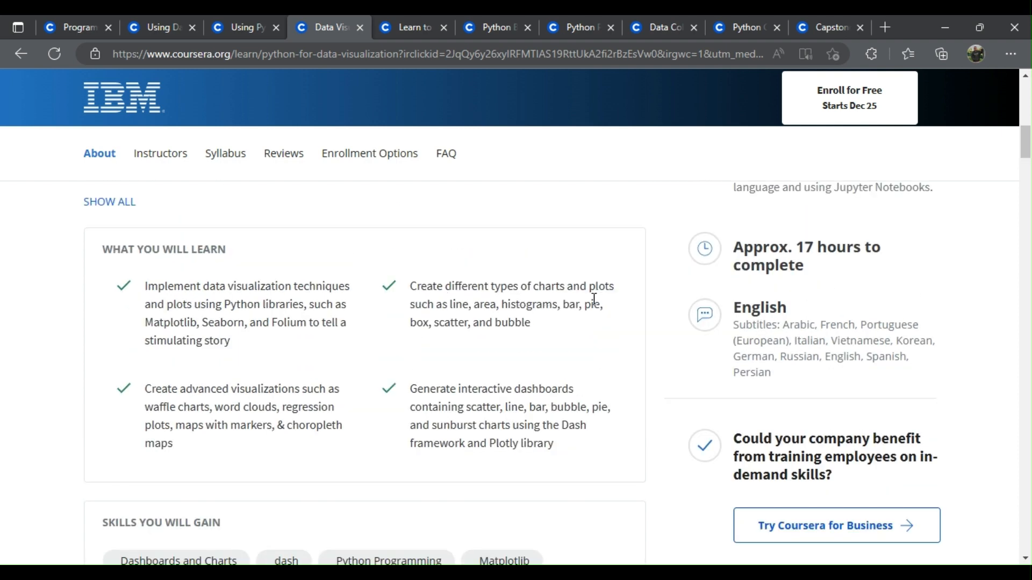
pyautogui.moveTo(480, 314)
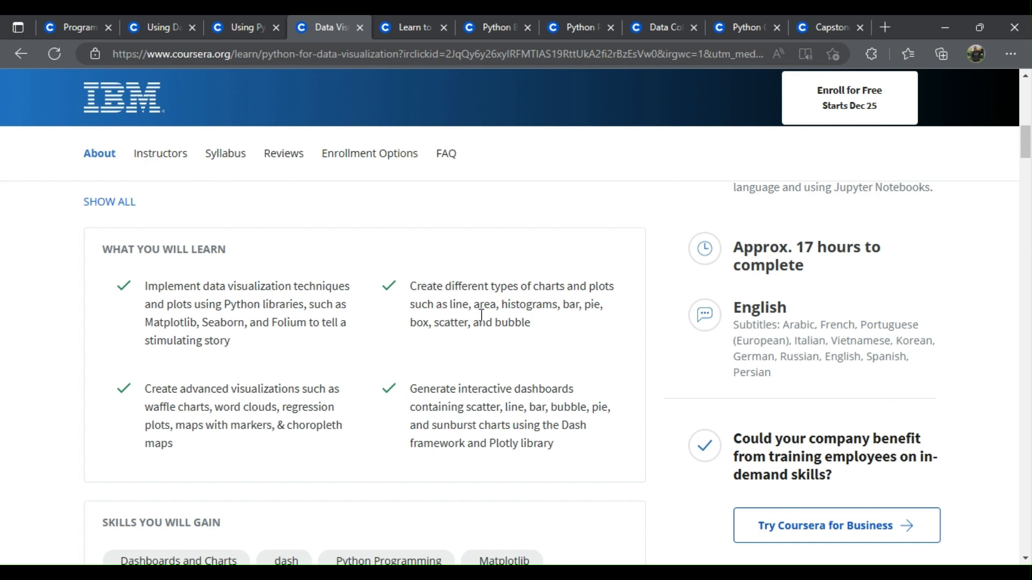
pyautogui.moveTo(593, 319)
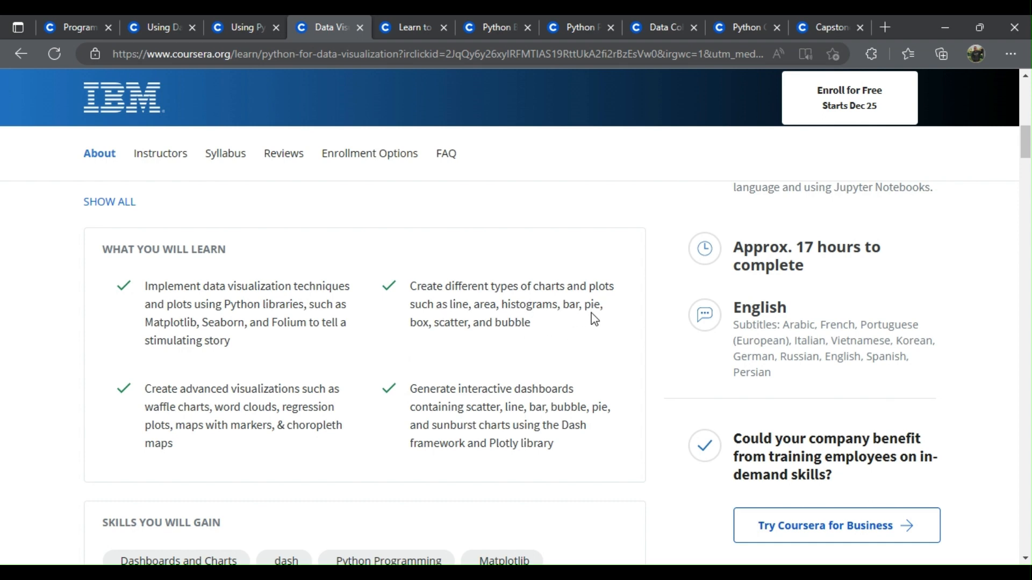
pyautogui.moveTo(513, 339)
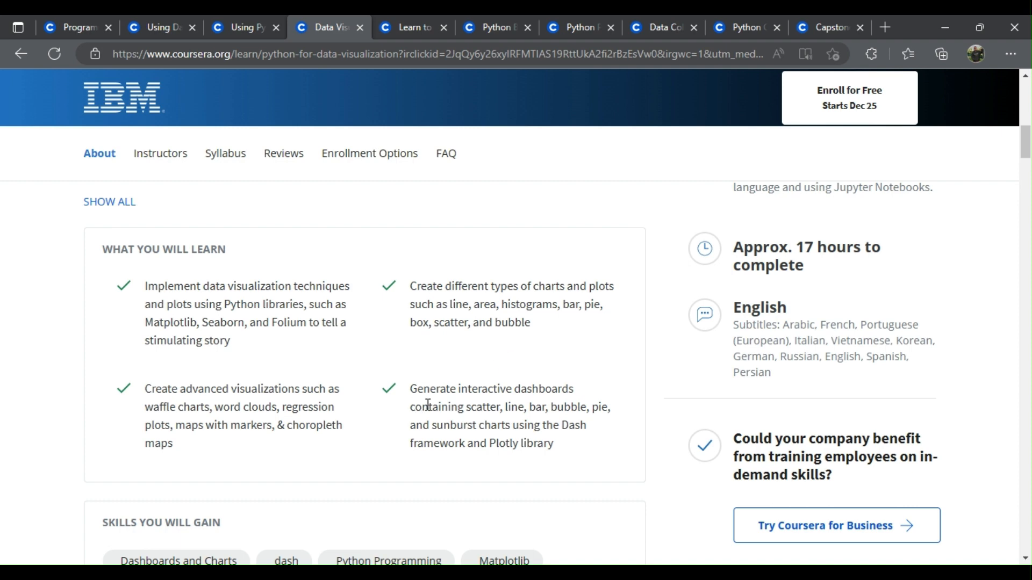
pyautogui.moveTo(531, 401)
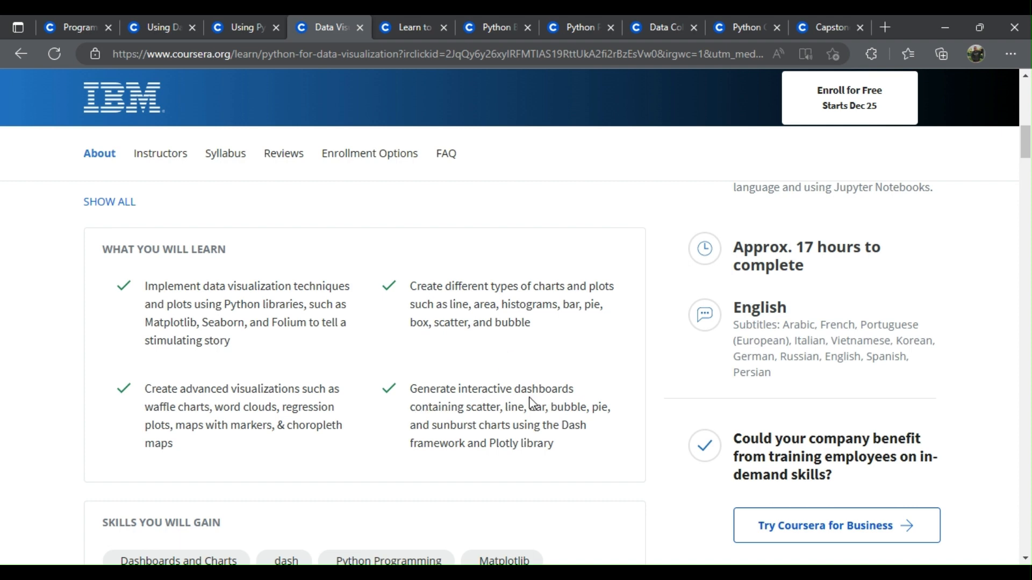
pyautogui.moveTo(550, 418)
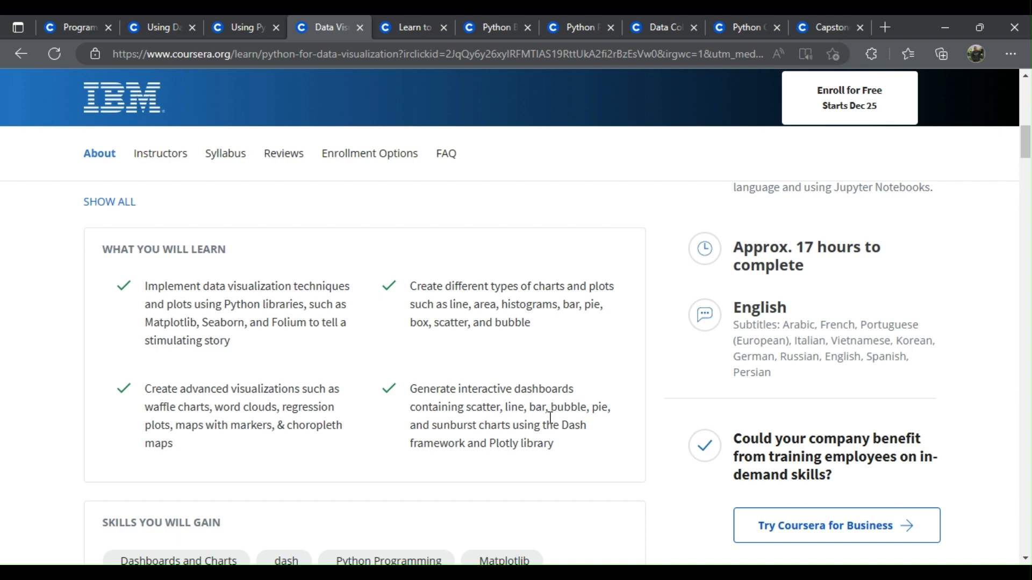
pyautogui.moveTo(471, 433)
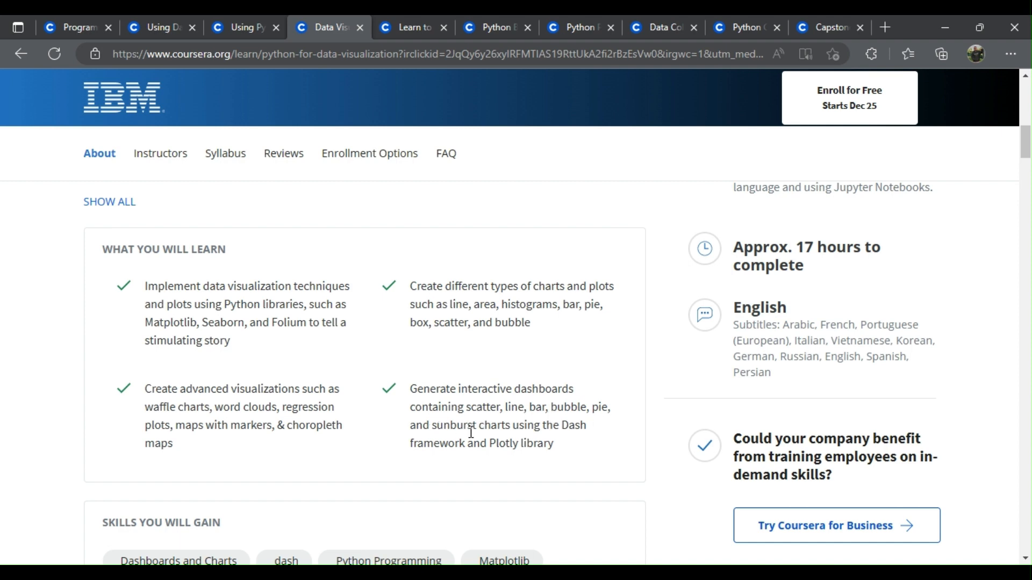
pyautogui.moveTo(458, 458)
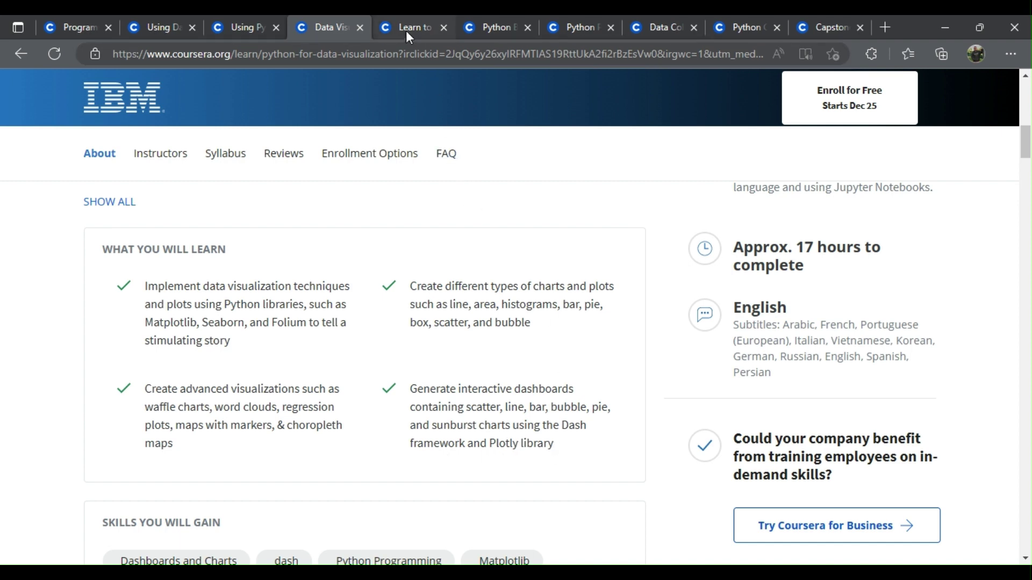
# - Switch to the Learn to Program: The Fundamentals tab and scroll to About this Course
pyautogui.click(411, 27)
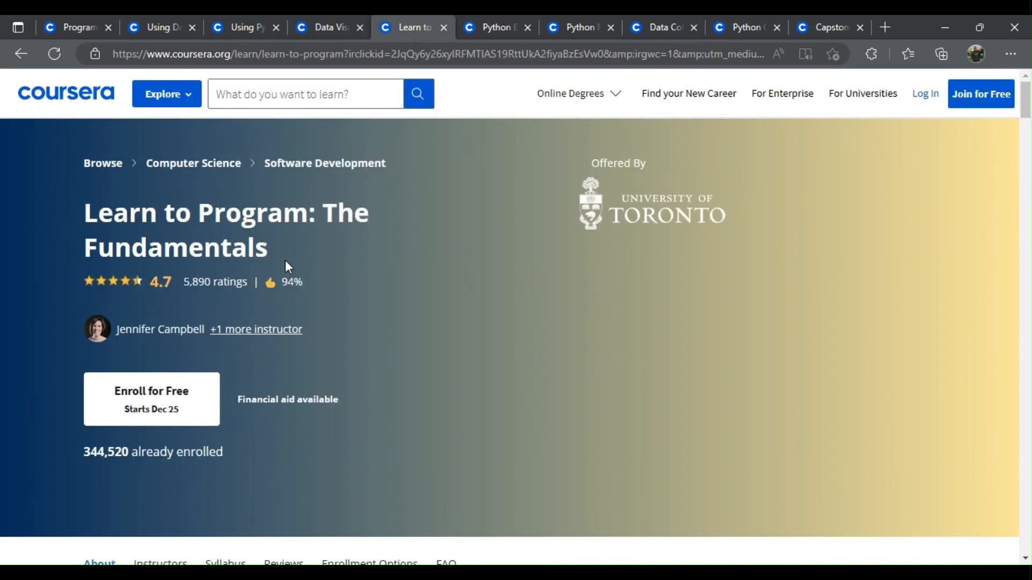
pyautogui.scroll(-3)
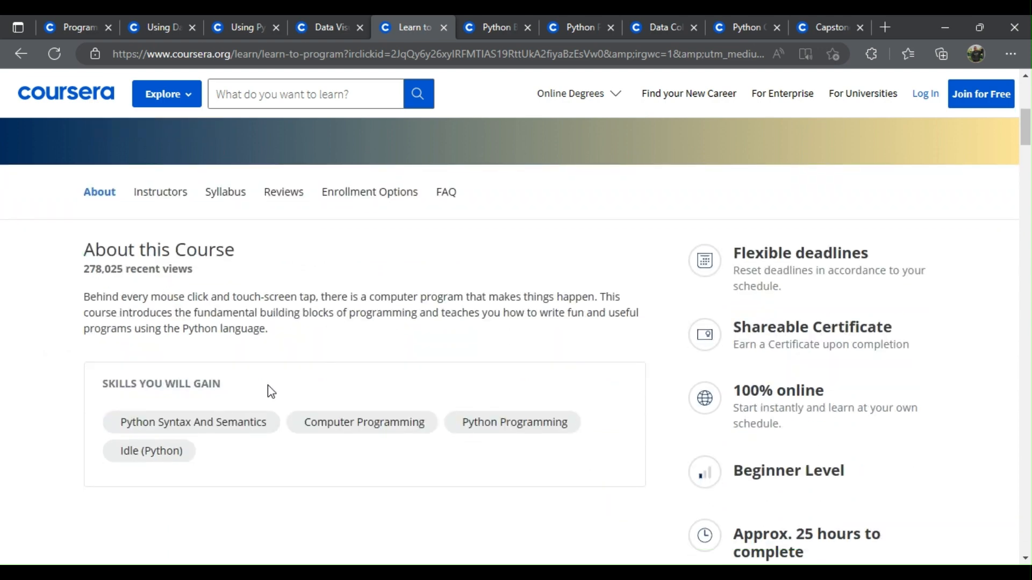
pyautogui.moveTo(258, 343)
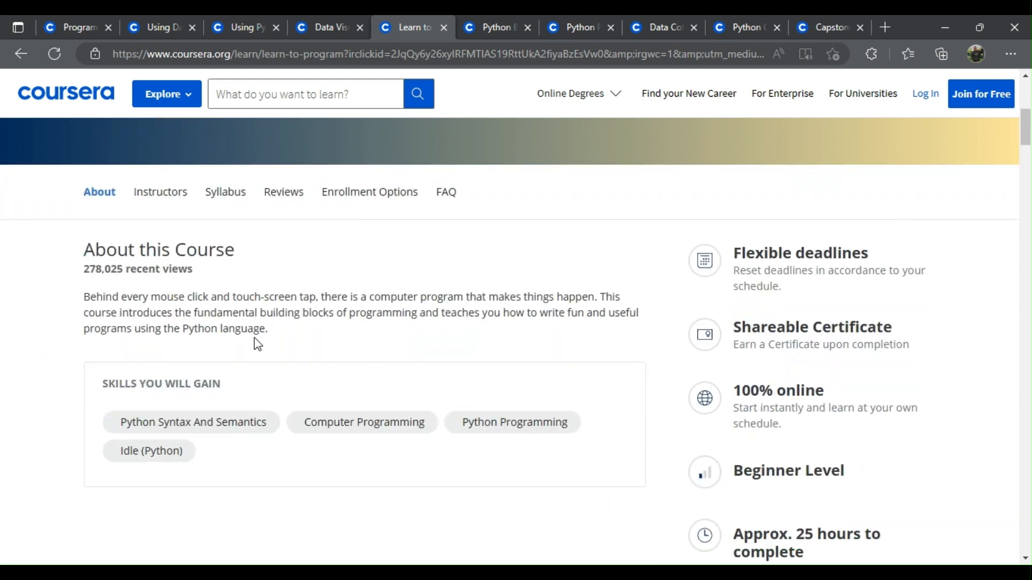
pyautogui.scroll(-3)
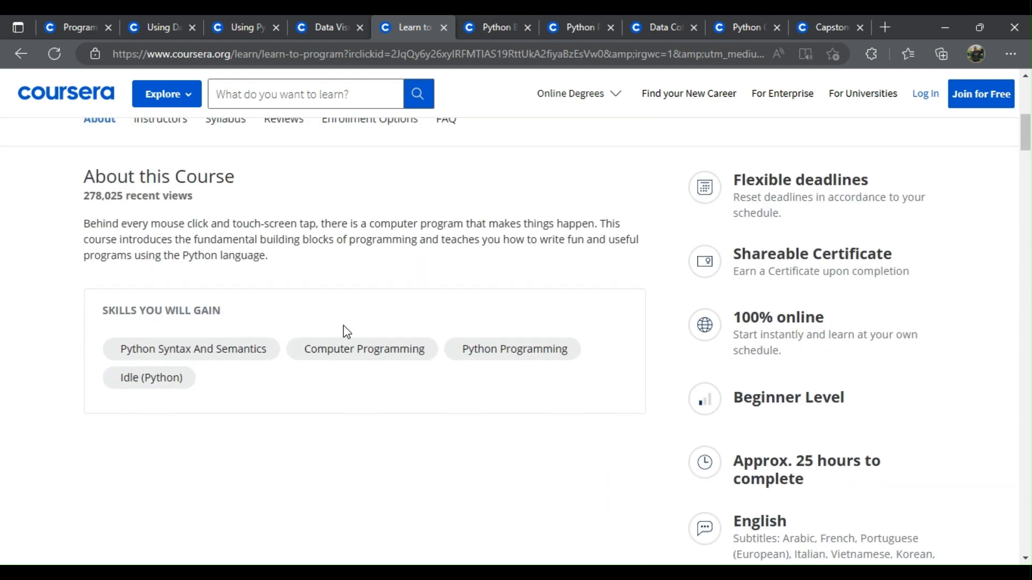
pyautogui.scroll(3)
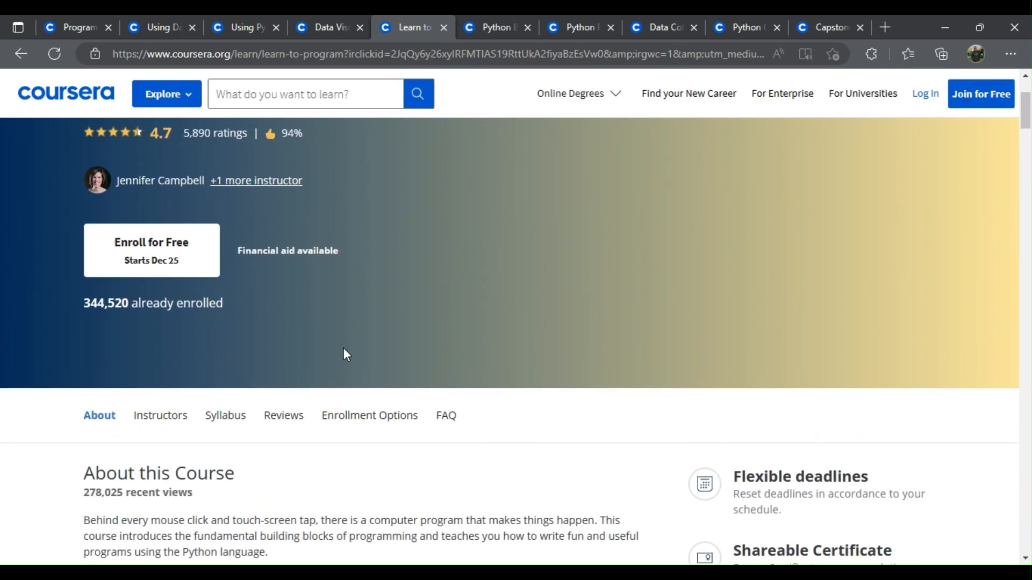
pyautogui.scroll(-3)
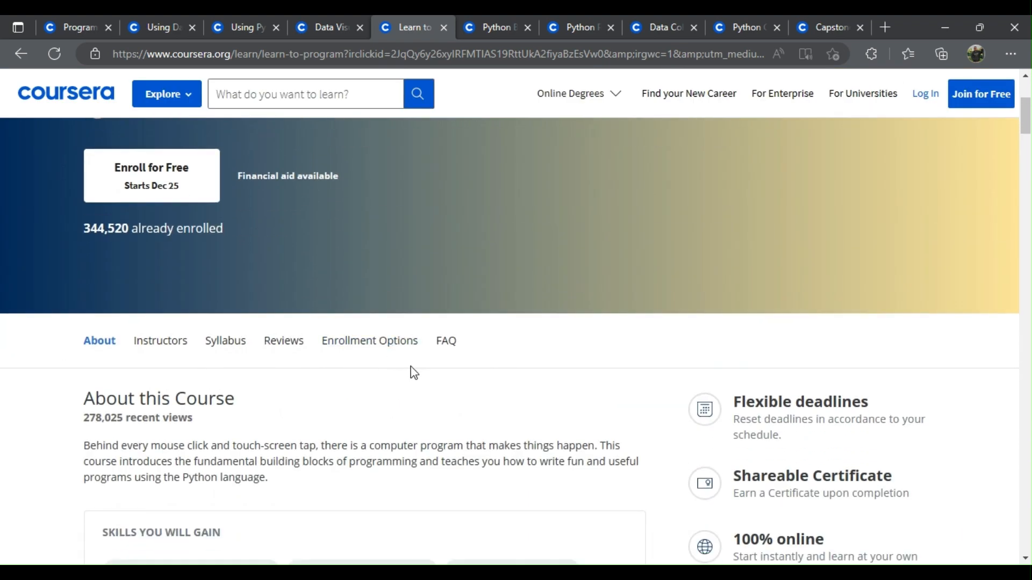
pyautogui.moveTo(573, 378)
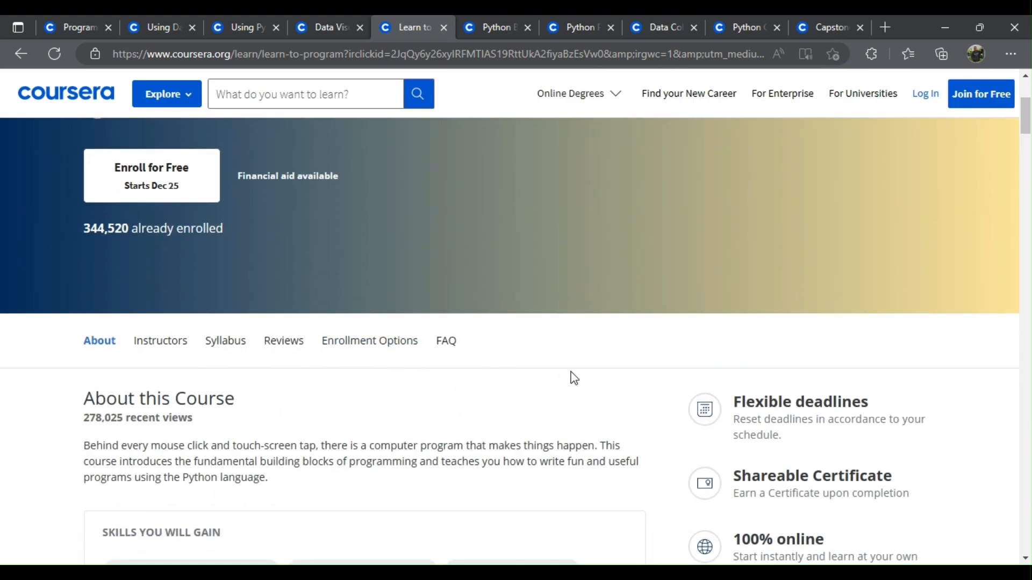
pyautogui.moveTo(544, 156)
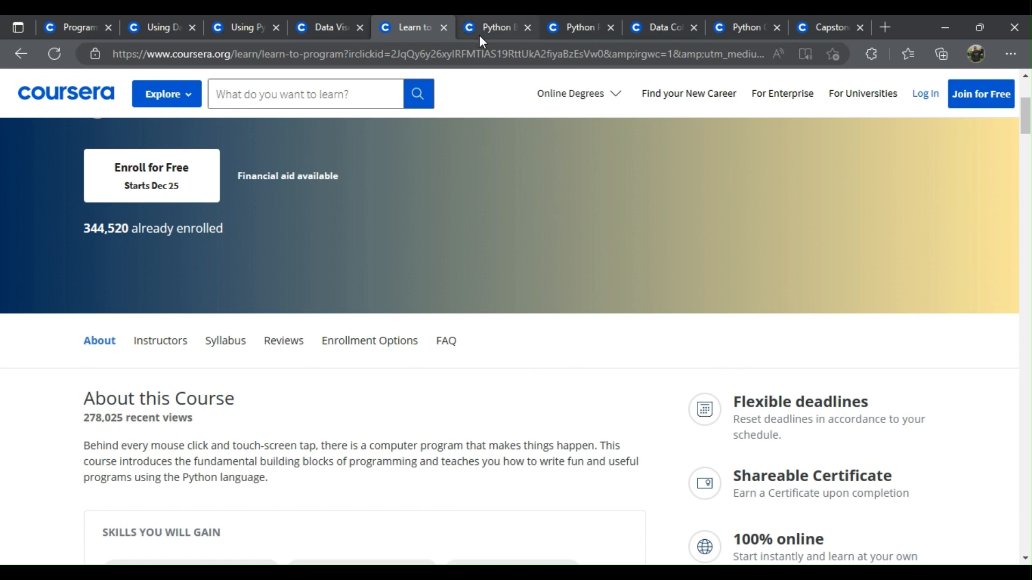
pyautogui.moveTo(469, 149)
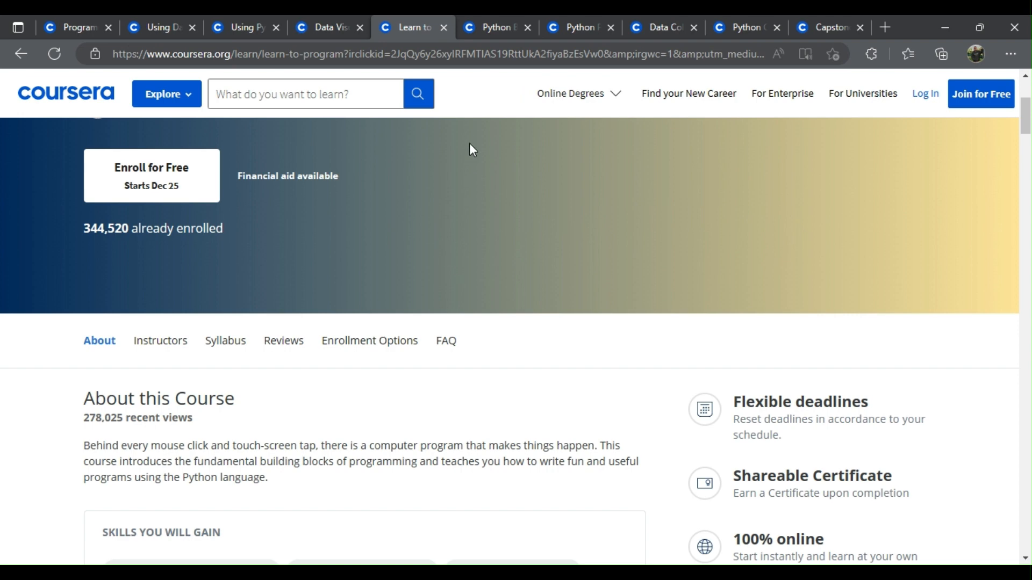
# - Open the Python Basics tab, jump to Syllabus, and scroll to Week 4
pyautogui.click(496, 27)
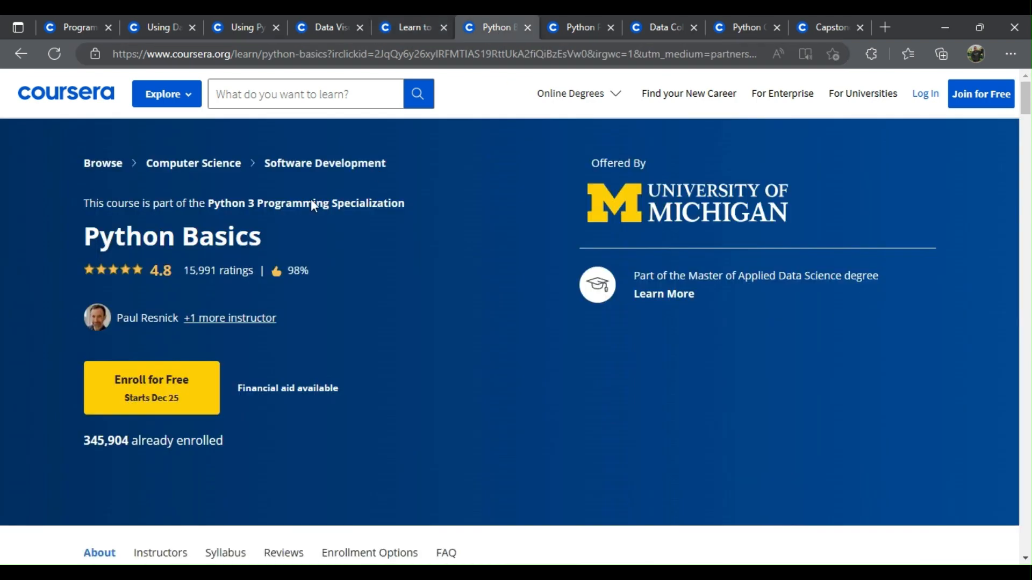
pyautogui.moveTo(421, 281)
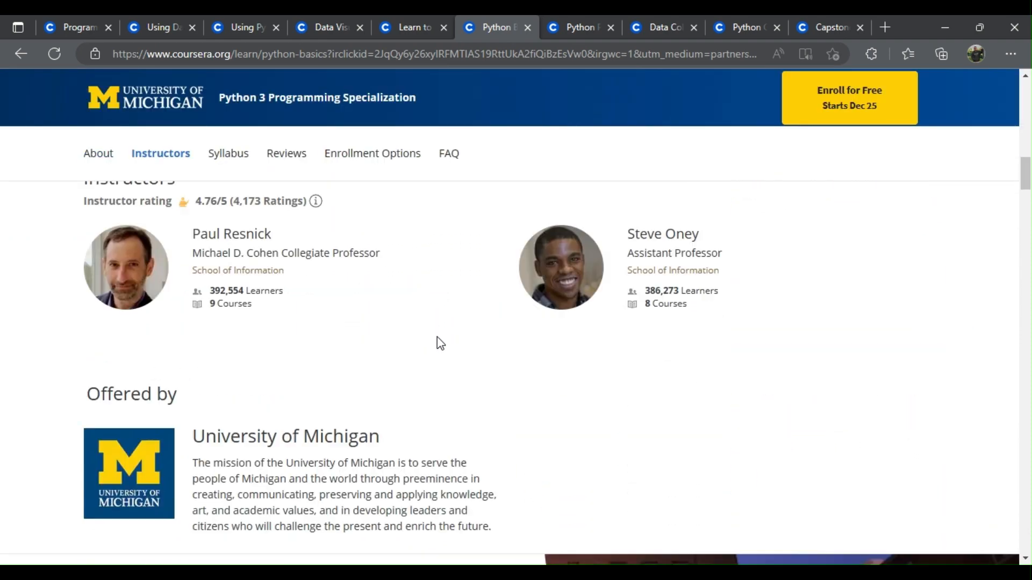
pyautogui.scroll(-3)
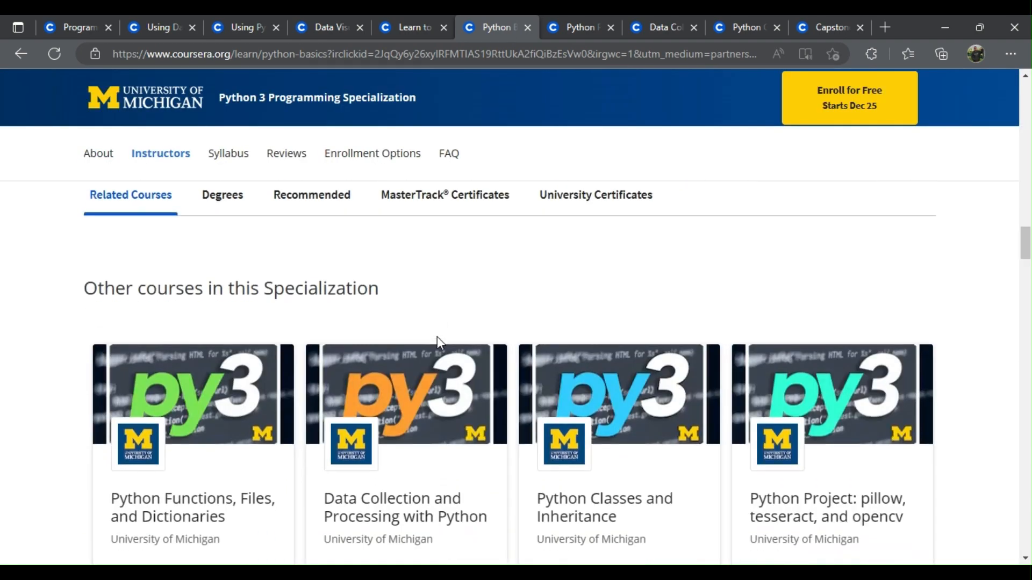
pyautogui.click(228, 153)
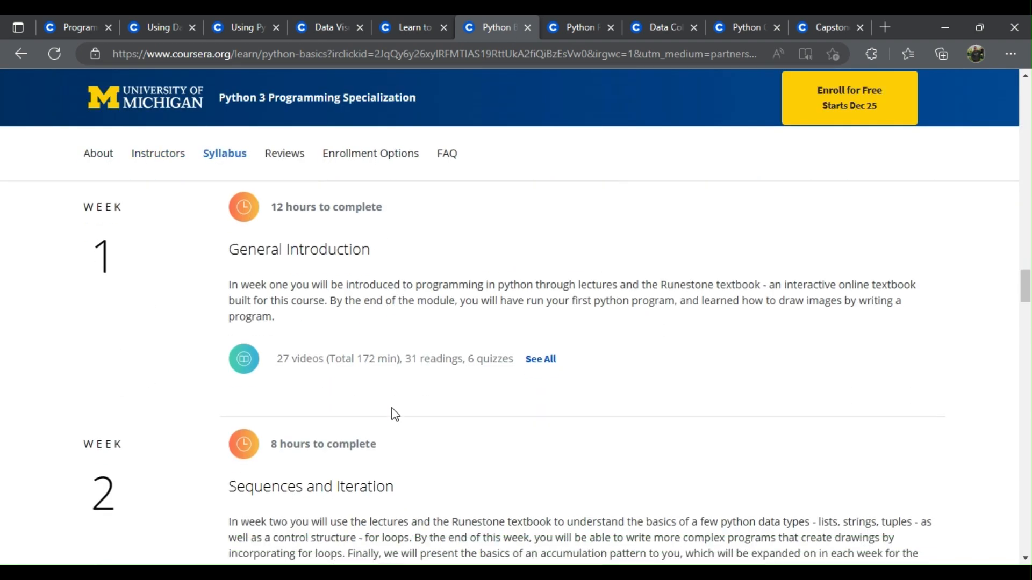
pyautogui.scroll(-3)
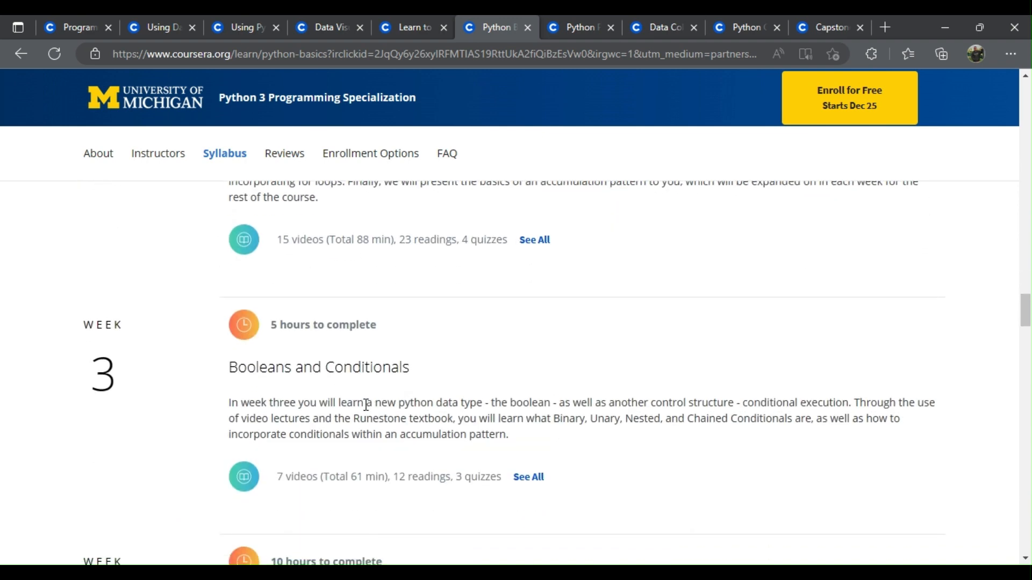
pyautogui.scroll(-3)
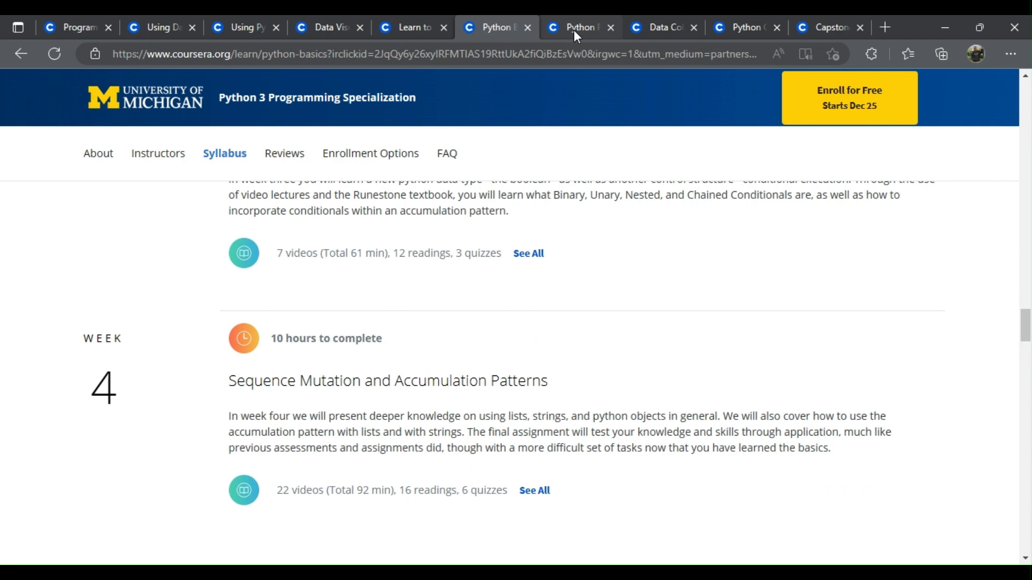
# - Switch to Rice's Python Programming Essentials tab and scroll its syllabus to Week 4, Python Modules
pyautogui.click(578, 27)
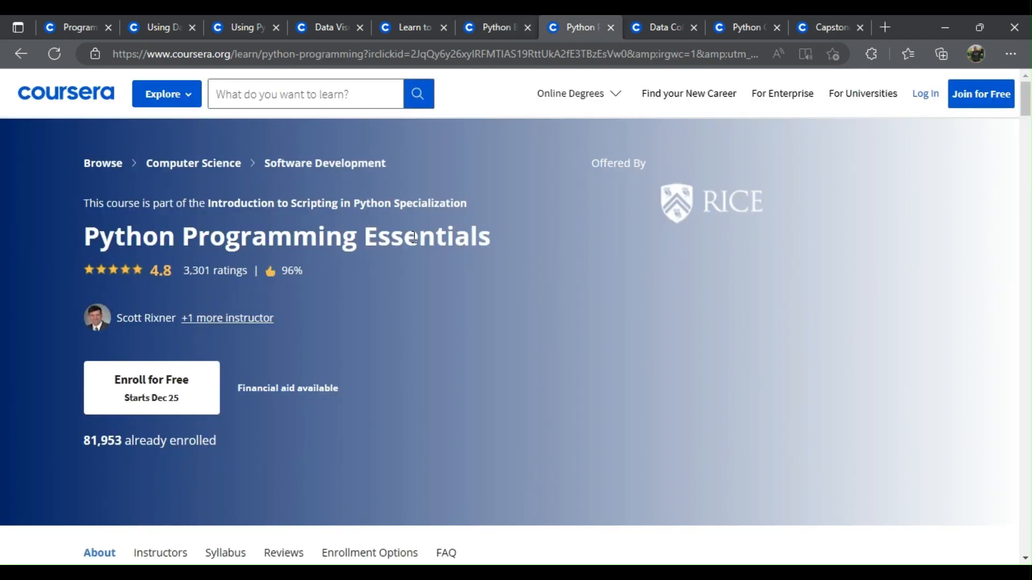
pyautogui.scroll(-3)
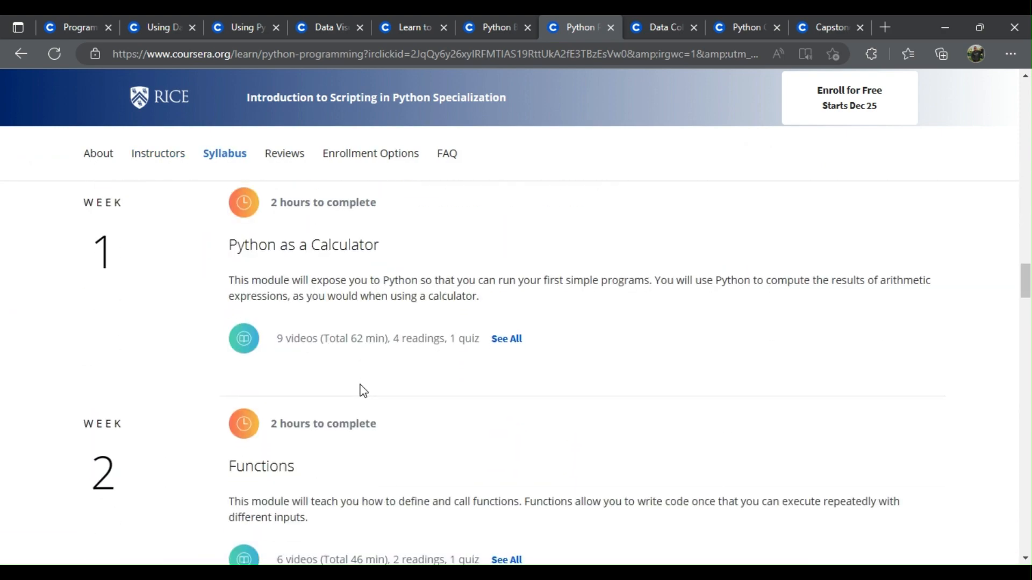
pyautogui.scroll(-3)
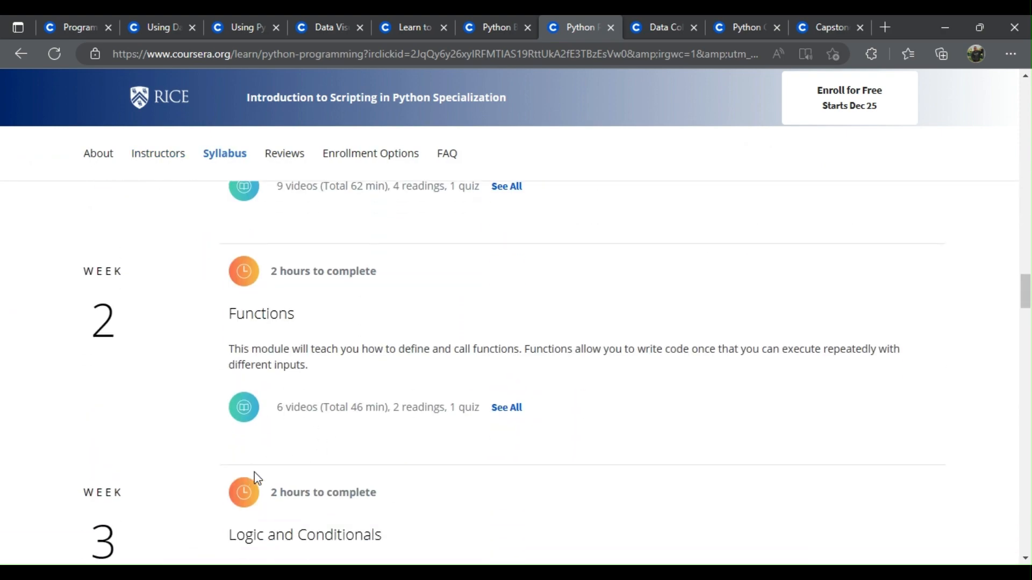
pyautogui.scroll(-3)
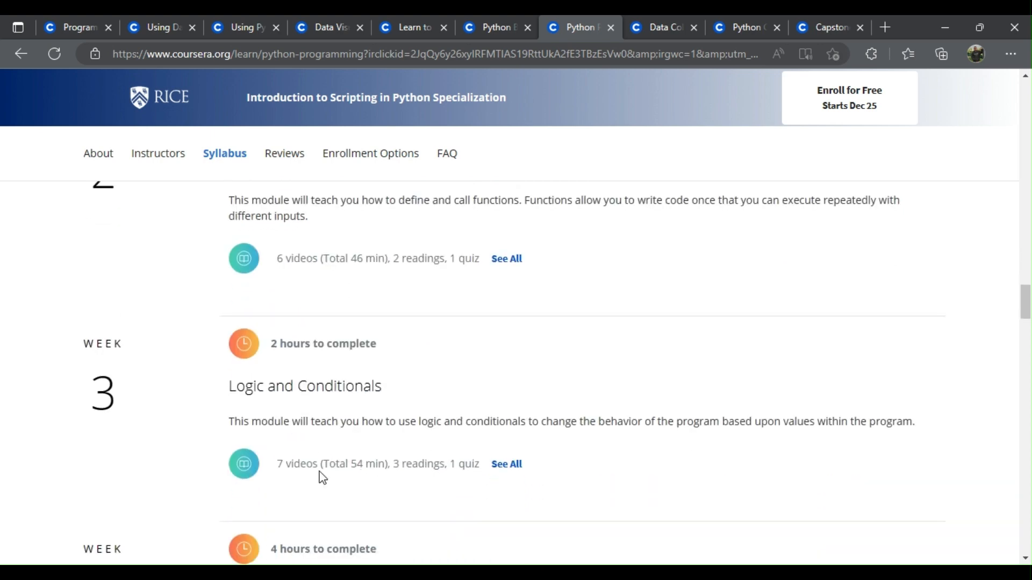
pyautogui.scroll(-3)
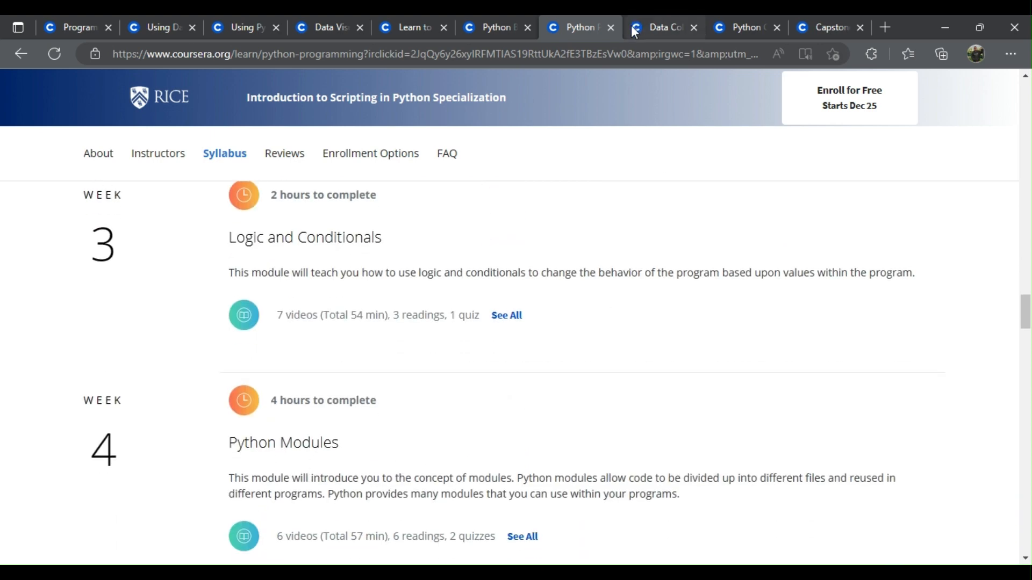
# - Open the Data Collection and Processing tab, jump to Syllabus, and review Weeks 1 through 3
pyautogui.click(662, 27)
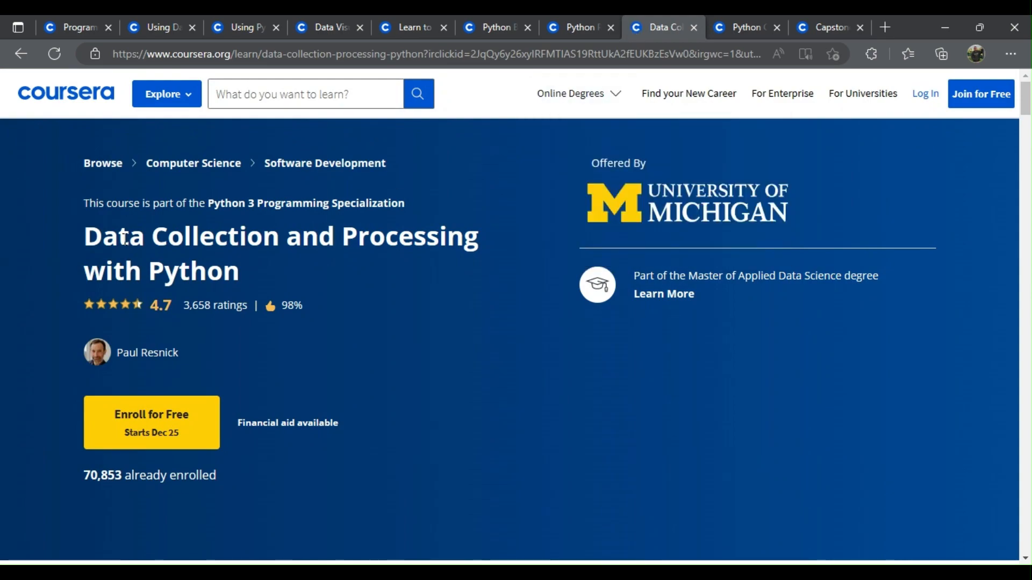
pyautogui.scroll(-3)
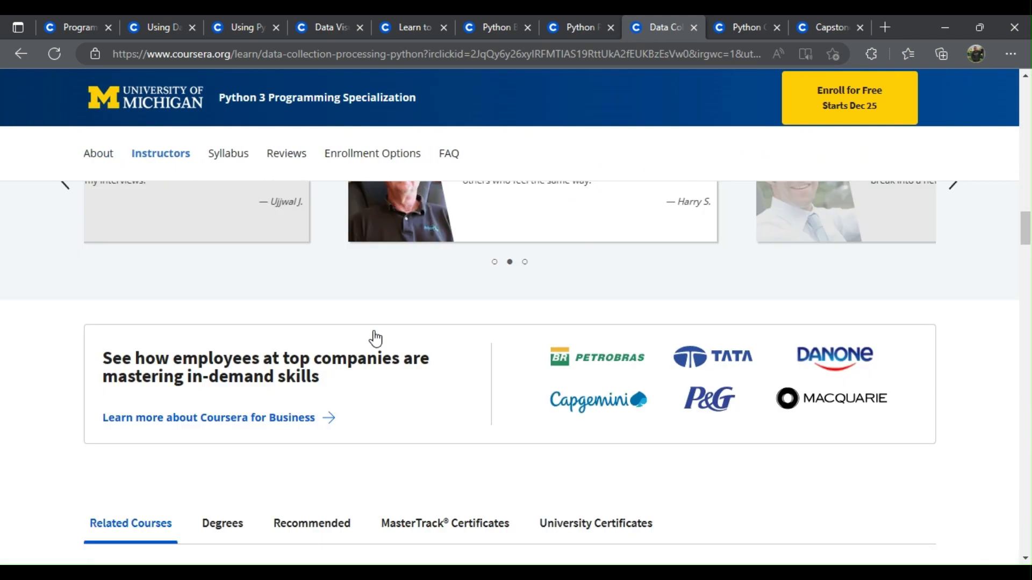
pyautogui.click(228, 153)
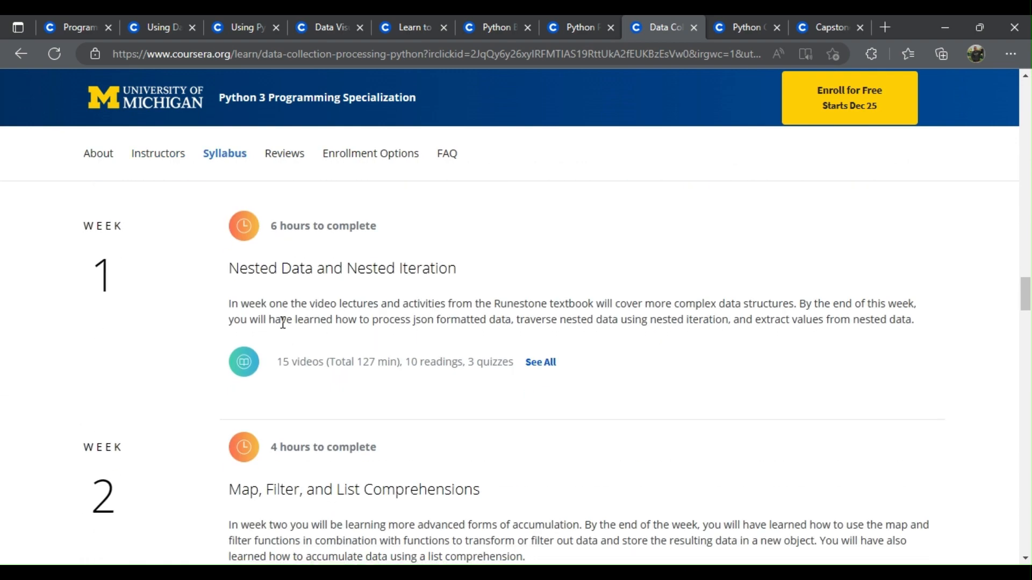
pyautogui.scroll(-3)
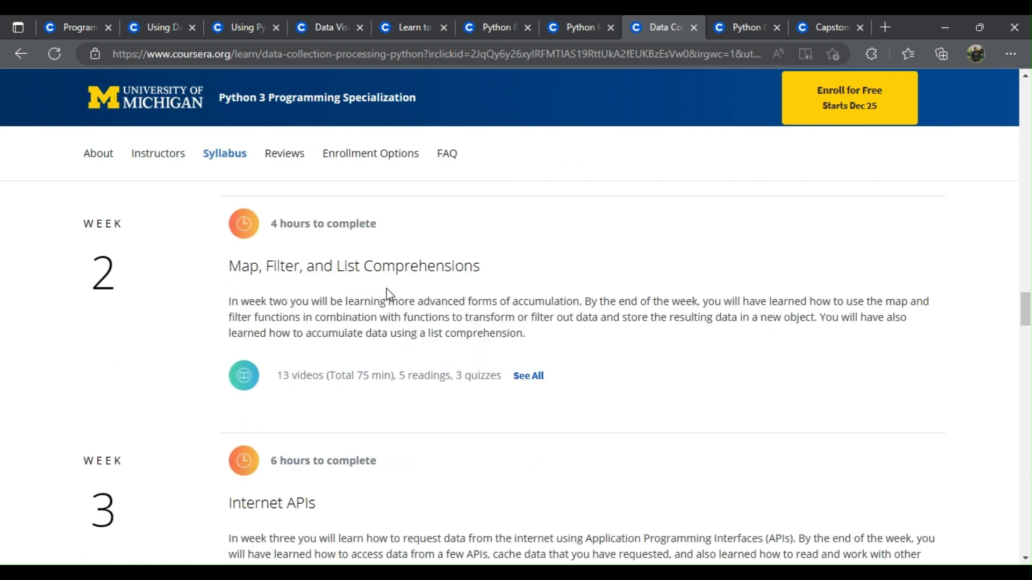
pyautogui.scroll(-3)
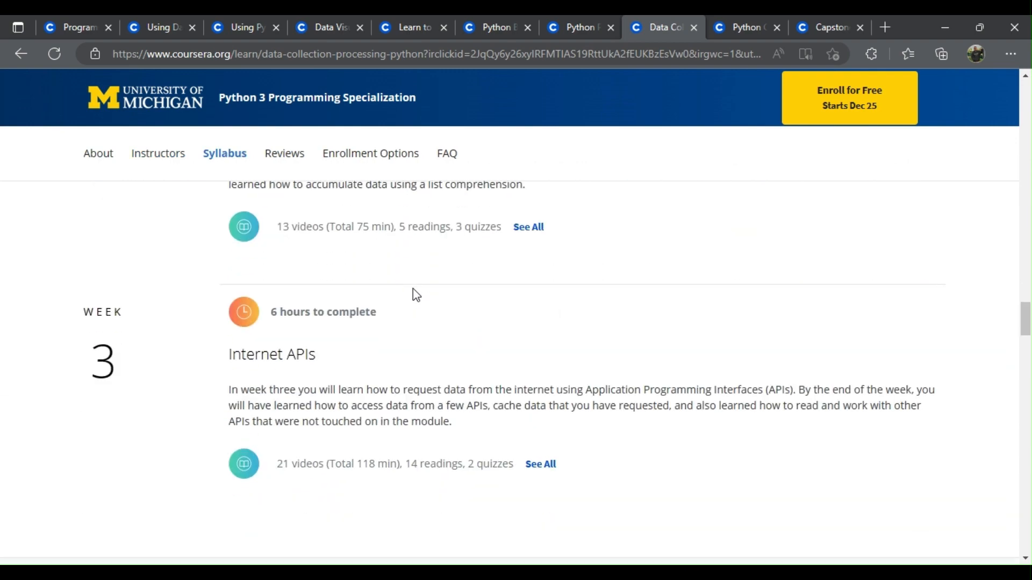
pyautogui.moveTo(390, 367)
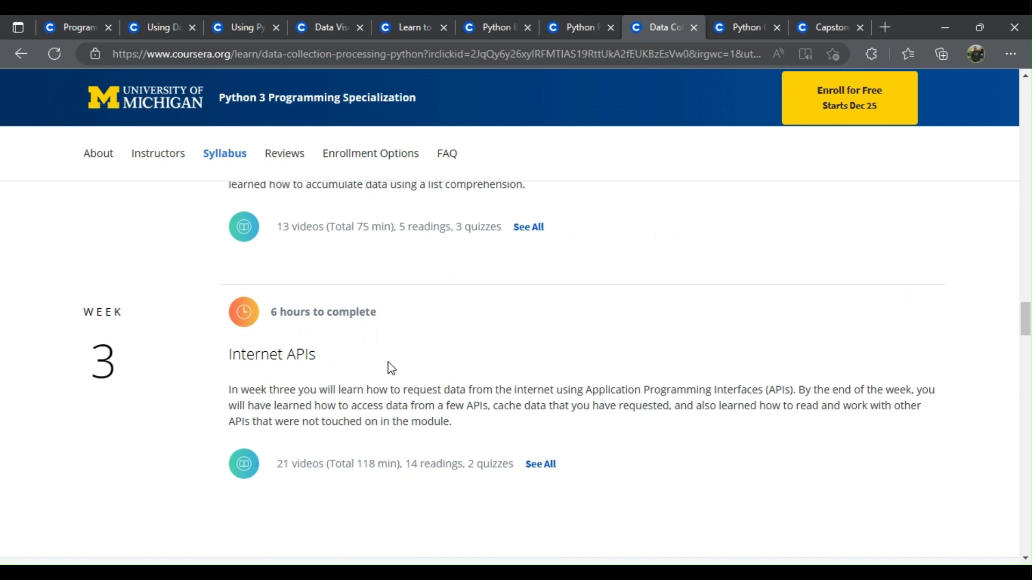
pyautogui.moveTo(818, 291)
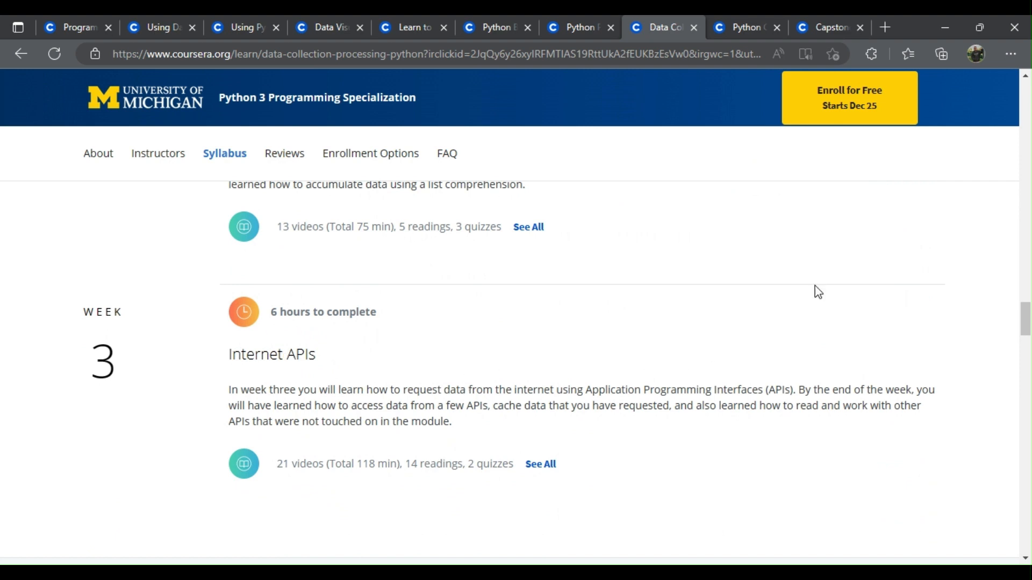
pyautogui.scroll(3)
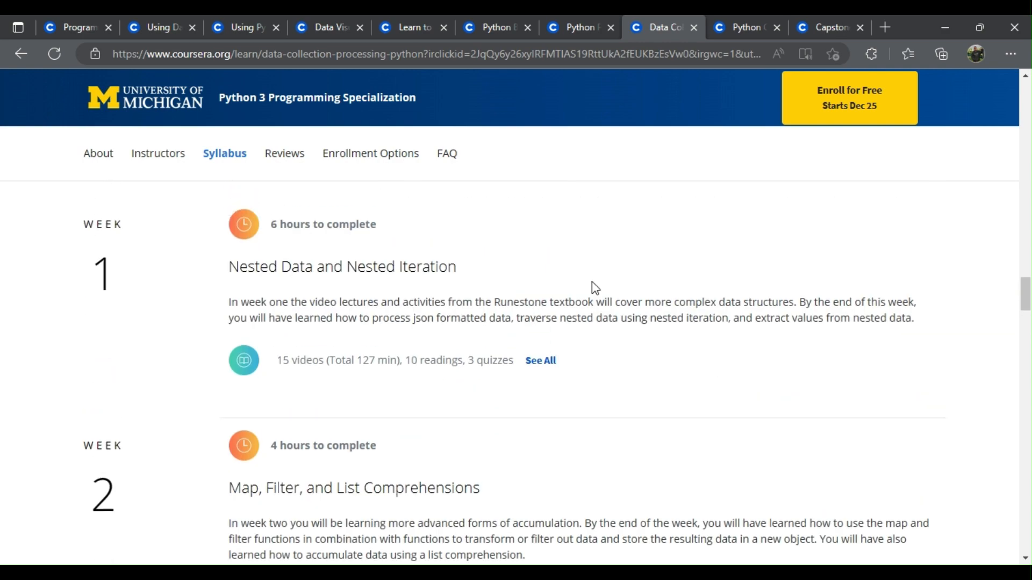
# - Review the Python Classes and Inheritance syllabus through Week 3, then move to the Capstone tab
pyautogui.click(745, 27)
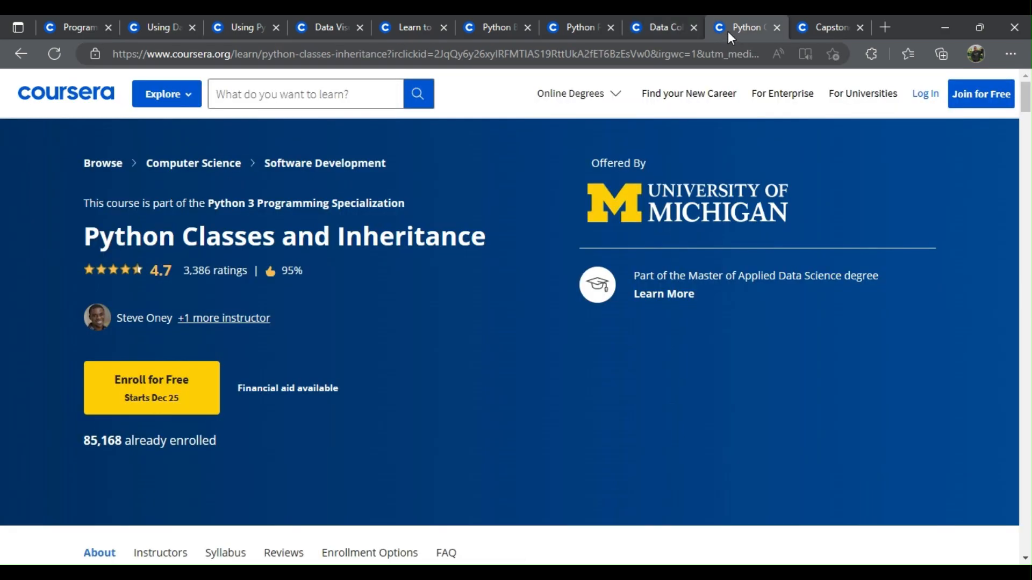
pyautogui.scroll(-3)
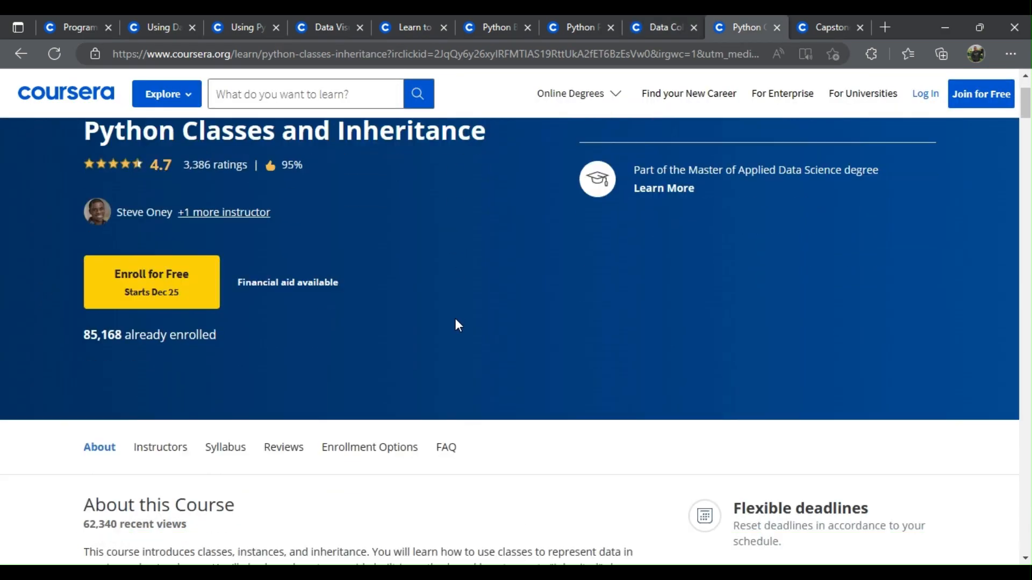
pyautogui.scroll(-3)
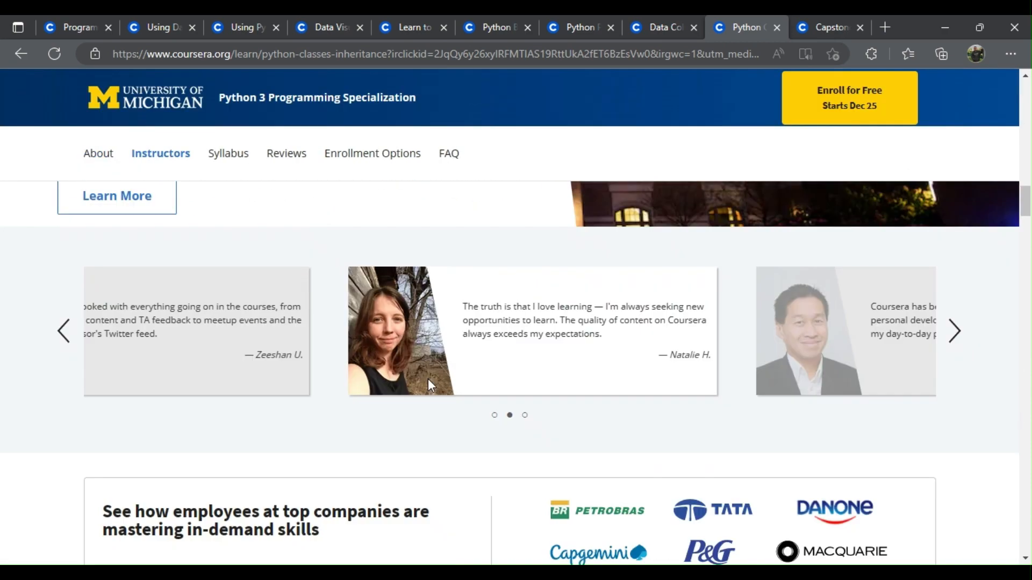
pyautogui.click(228, 154)
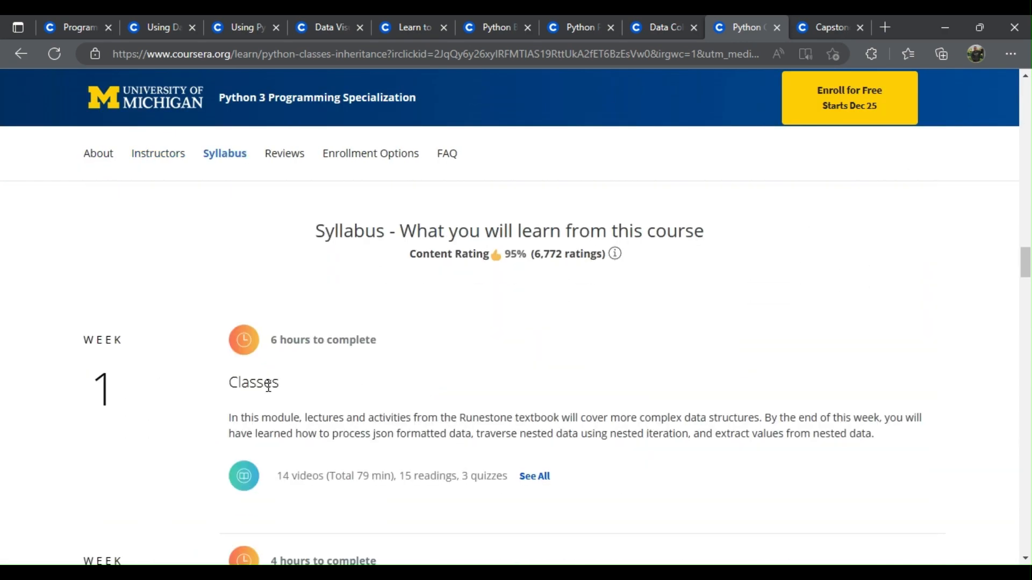
pyautogui.scroll(-3)
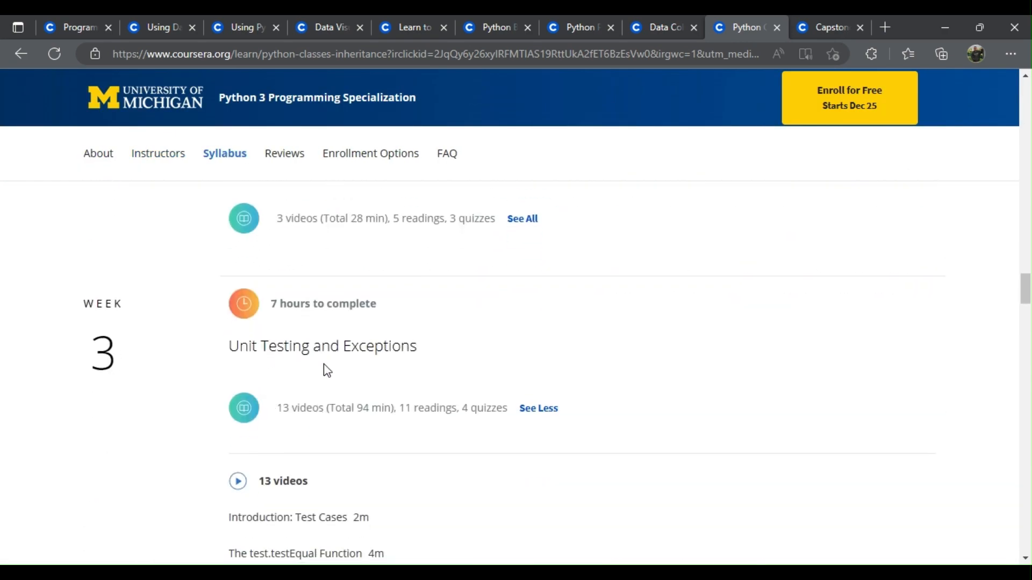
pyautogui.scroll(-3)
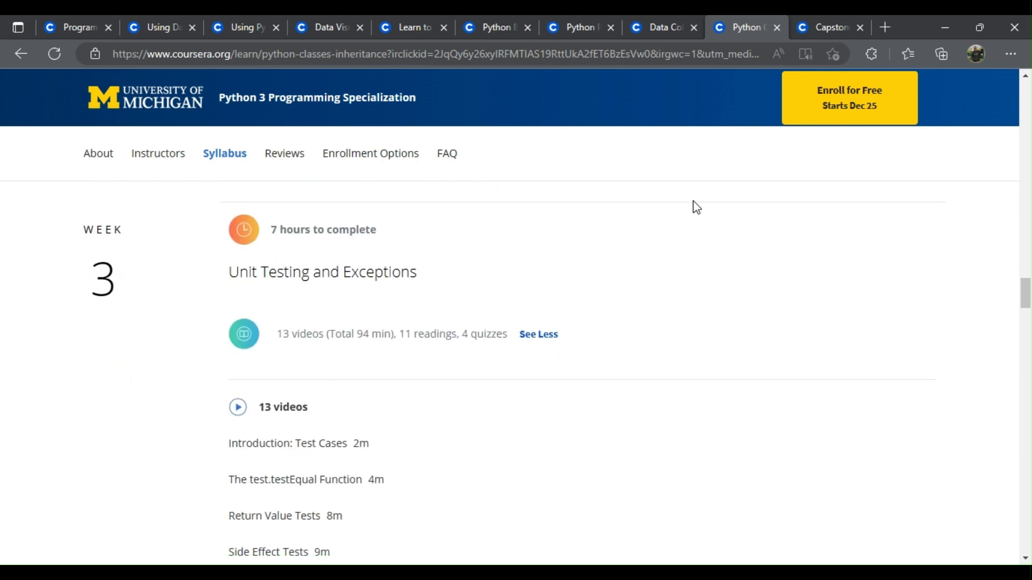
pyautogui.click(829, 27)
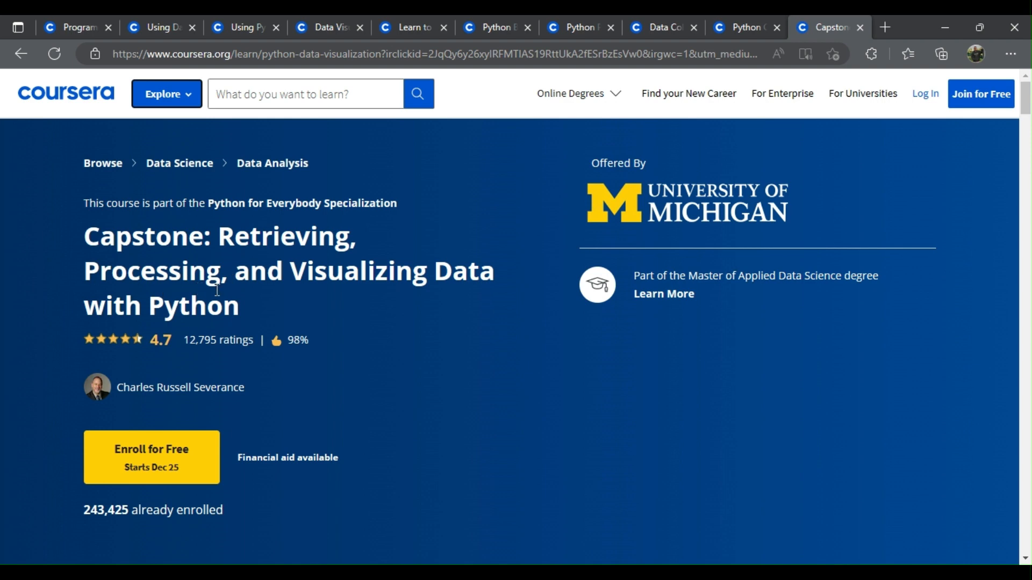
# - Scroll the Capstone page past About this Course to its learning outcomes and skills gained
pyautogui.scroll(-3)
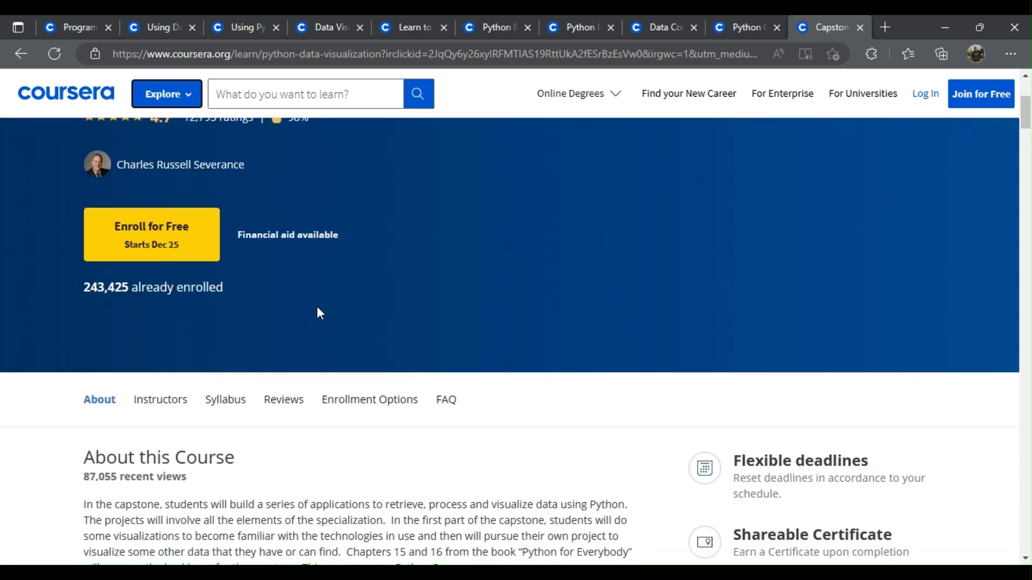
pyautogui.scroll(-3)
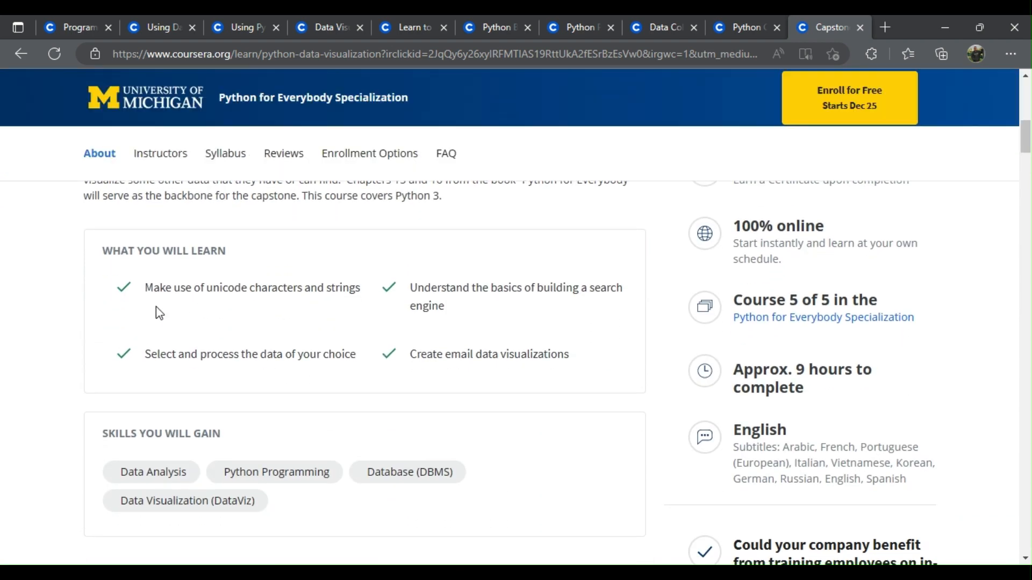
pyautogui.moveTo(275, 310)
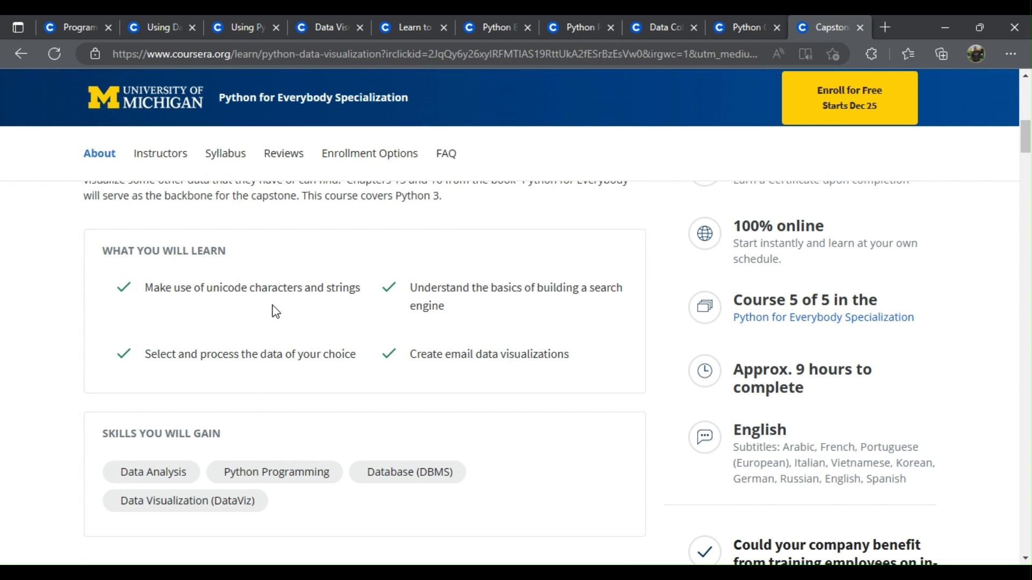
pyautogui.moveTo(166, 373)
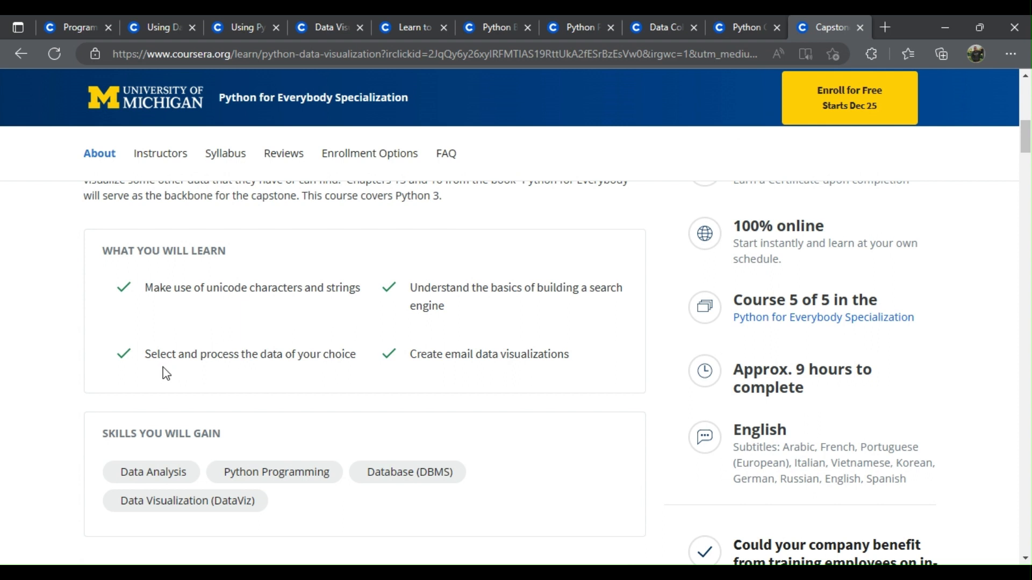
pyautogui.moveTo(286, 373)
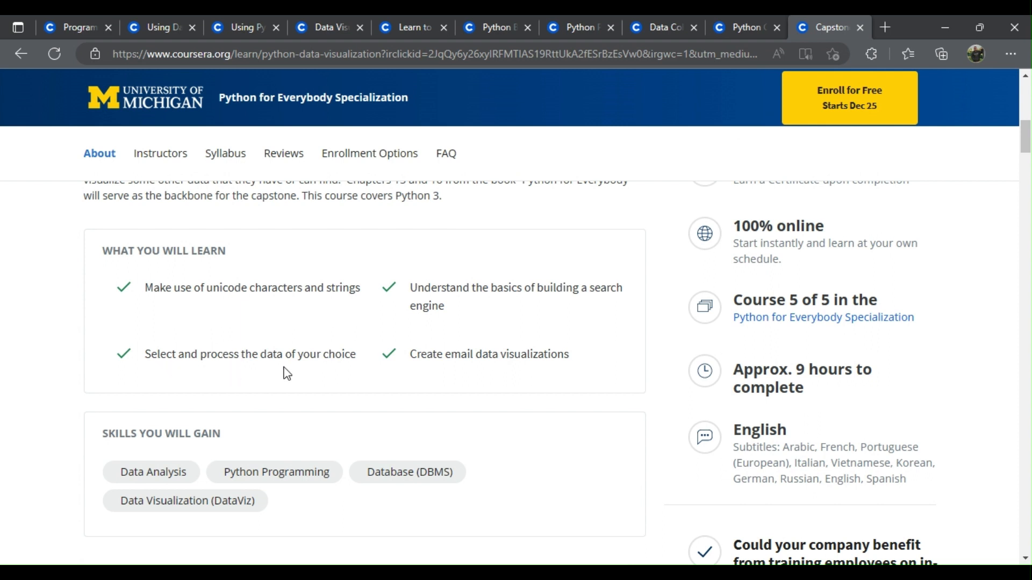
pyautogui.moveTo(430, 305)
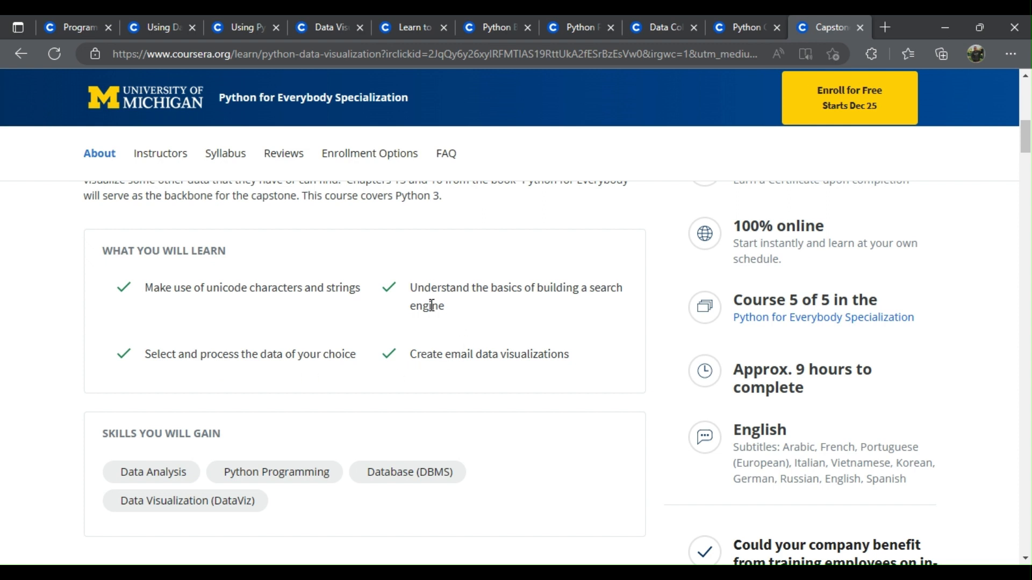
pyautogui.moveTo(542, 310)
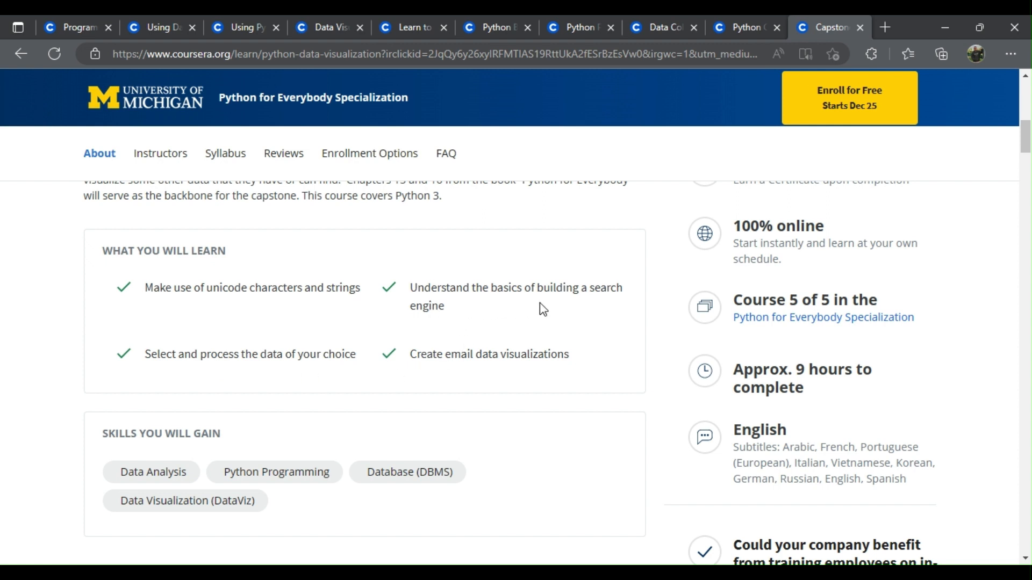
pyautogui.moveTo(543, 369)
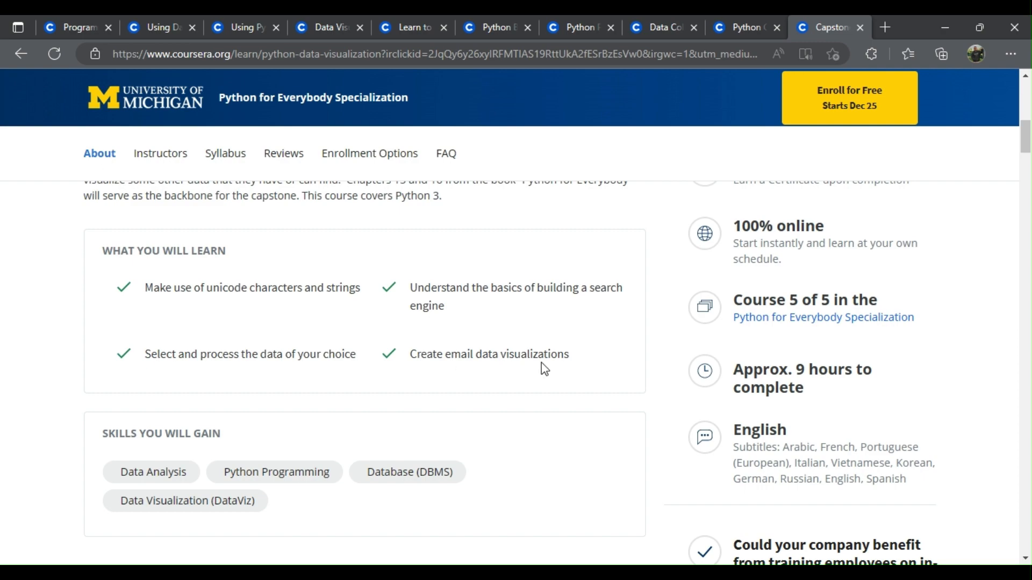